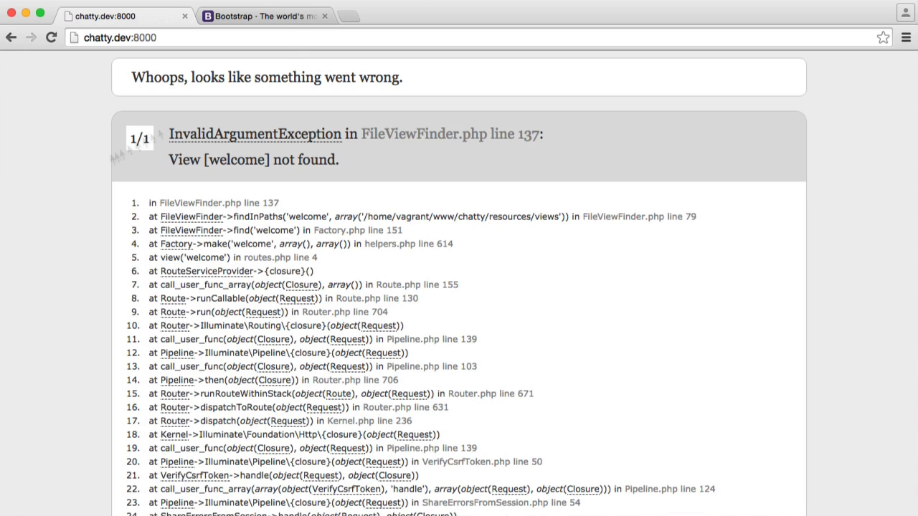
Glance at the Bootstrap site and return to the chatty error page in Chrome
left_click(265, 15)
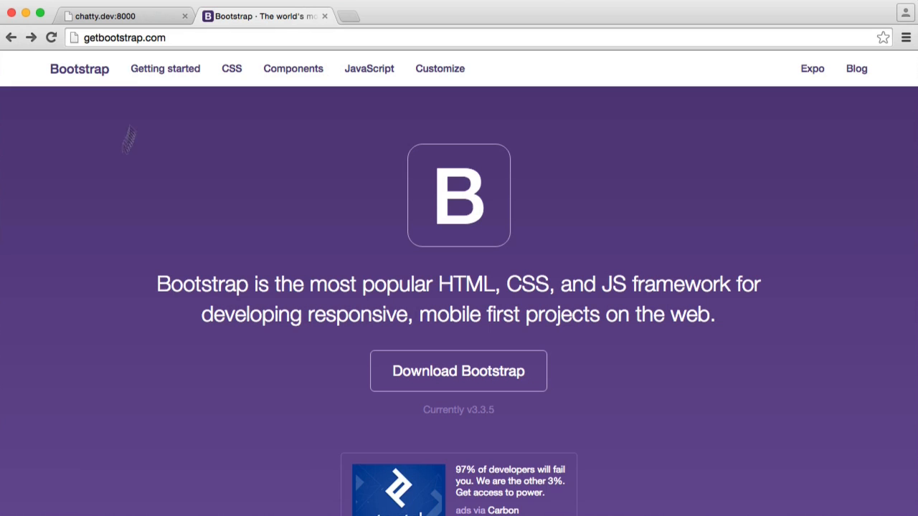
left_click(122, 16)
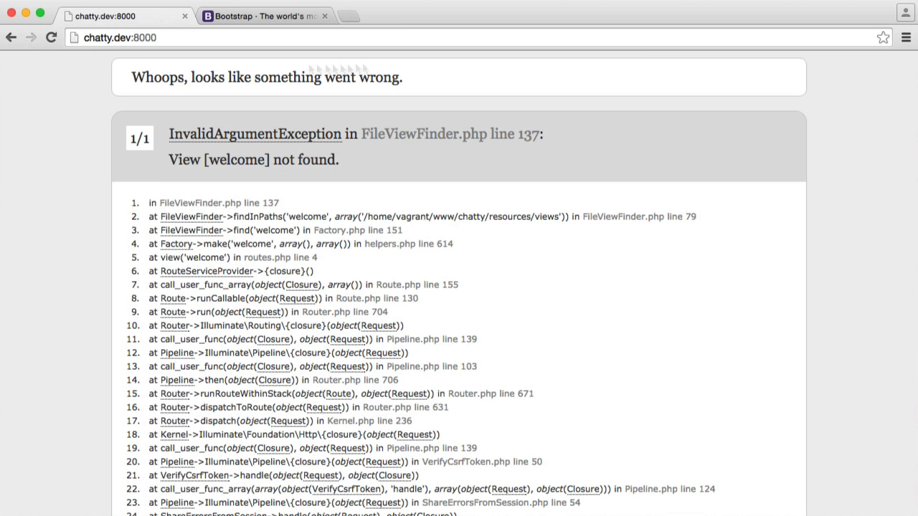
mouse_move(68, 193)
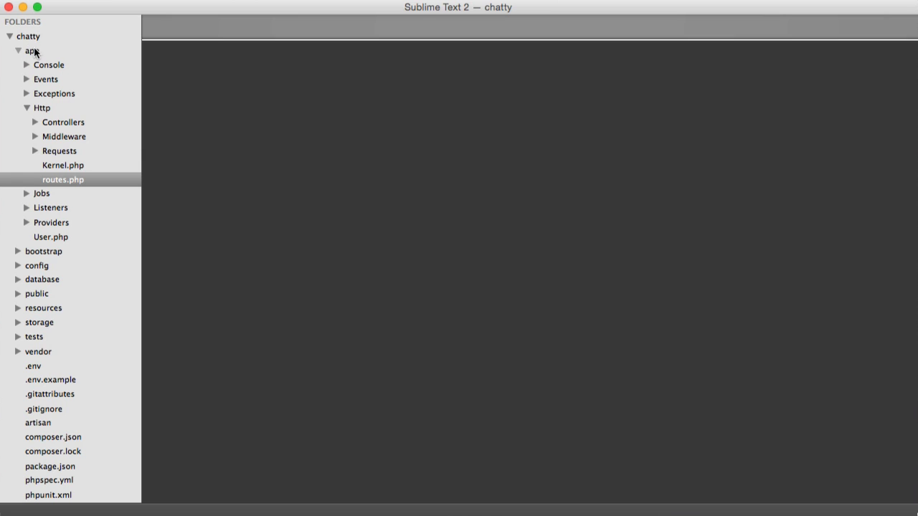
Create and save HomeController.php inside app/Http/Controllers
left_click(63, 122)
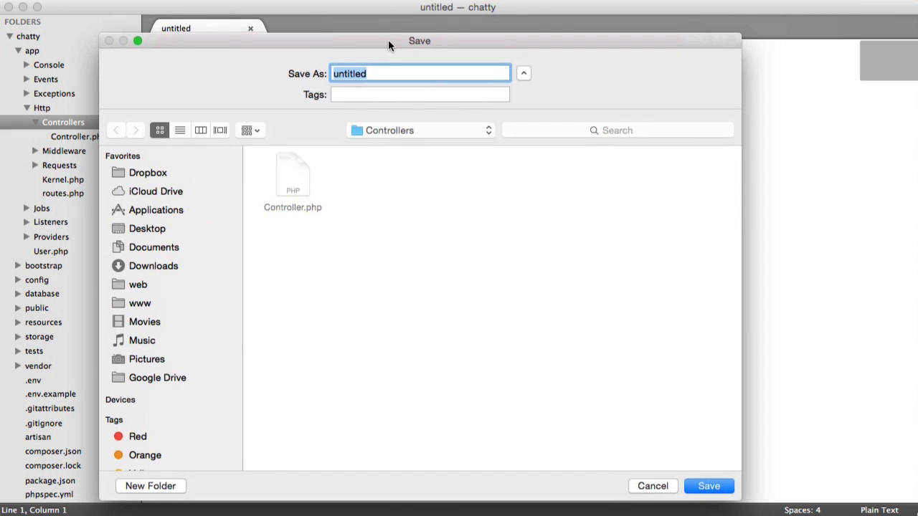
type("HomeContro")
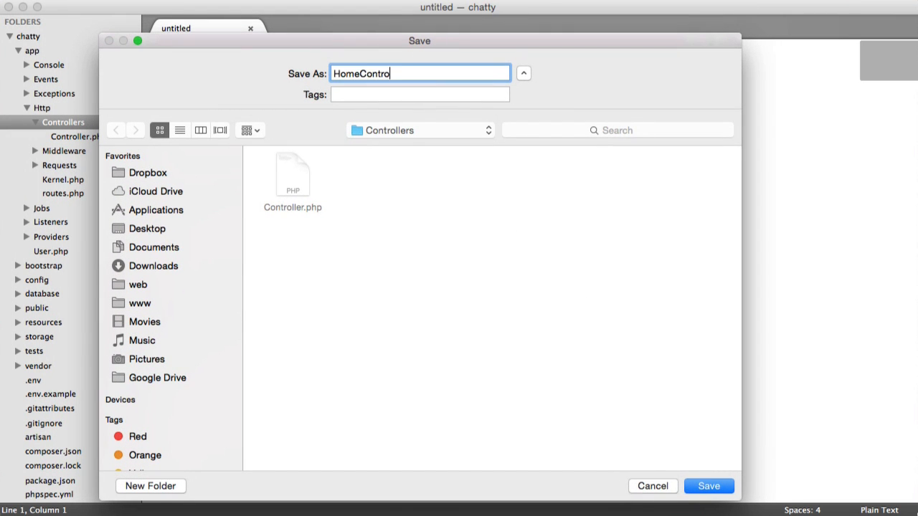
left_click(708, 485)
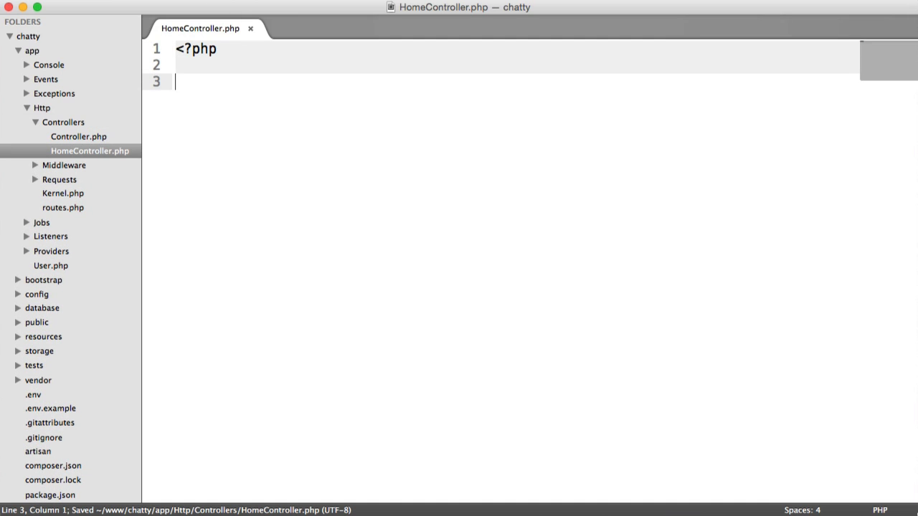
Declare the namespace Chatty\Http\Controllers at the top of the file
type("name")
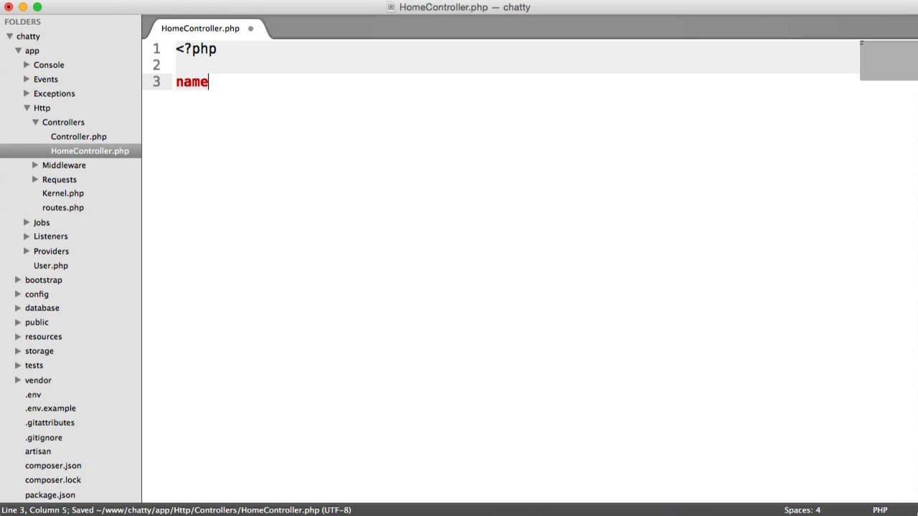
type("space")
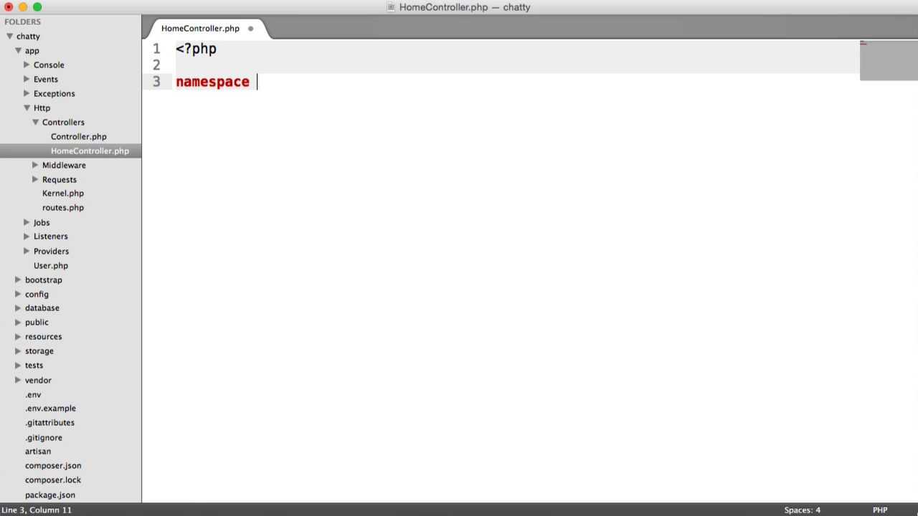
type("Cha")
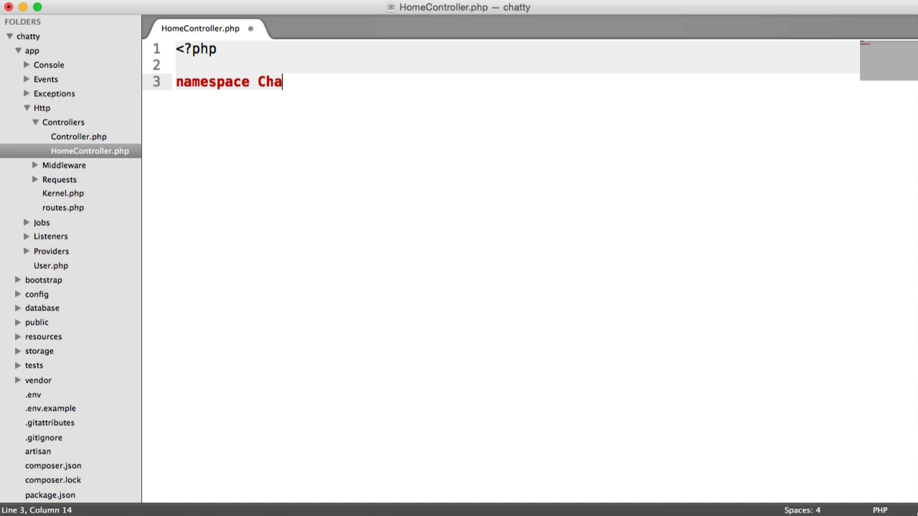
type("tty")
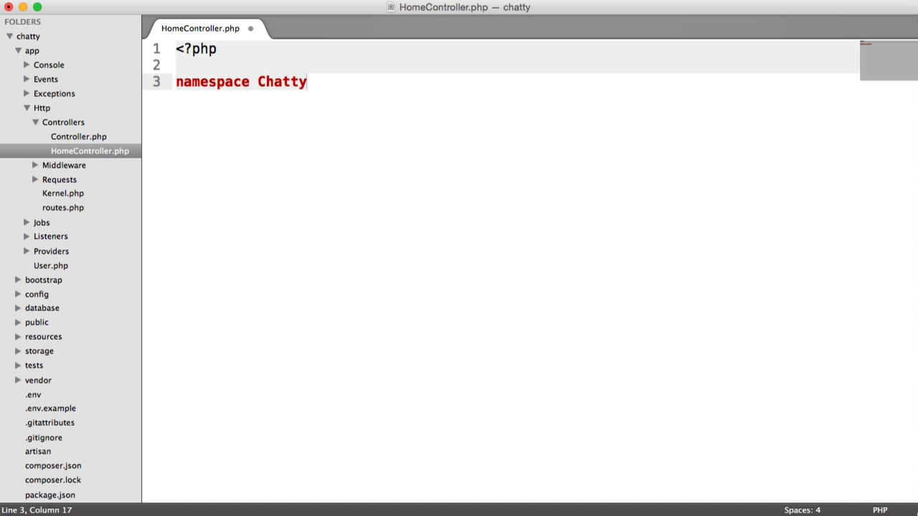
type("\\Http")
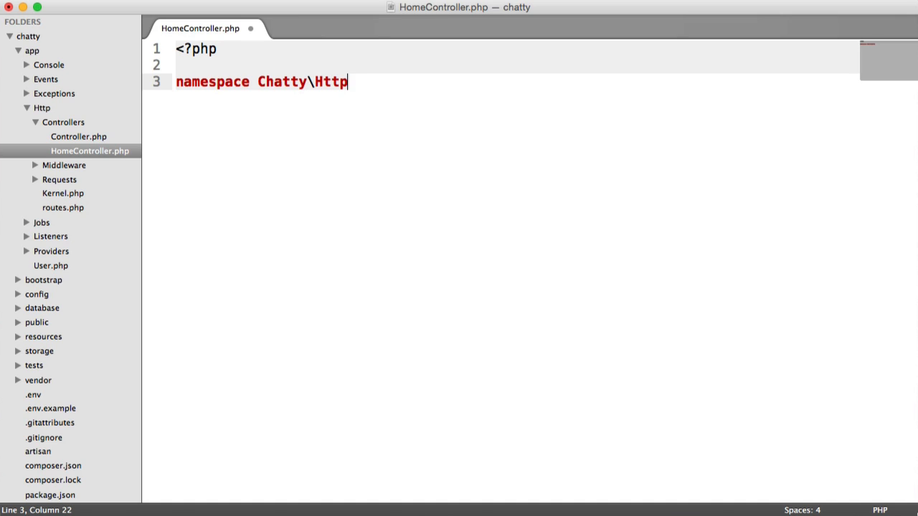
type("\\Controller")
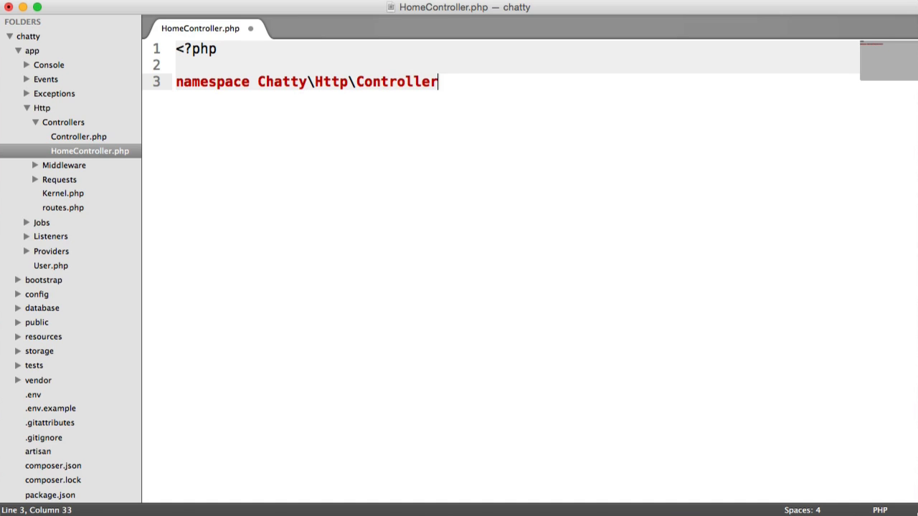
type("s;")
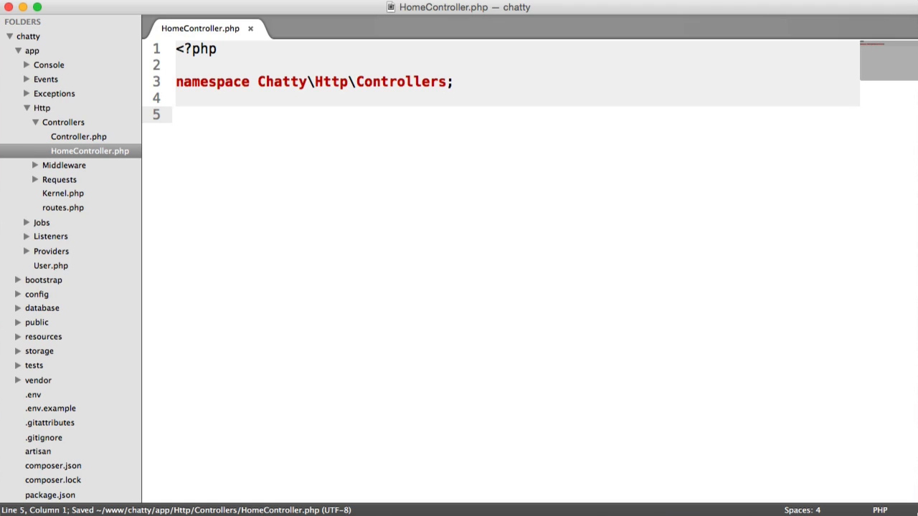
Add an empty class HomeController extends Controller and save
type("cl")
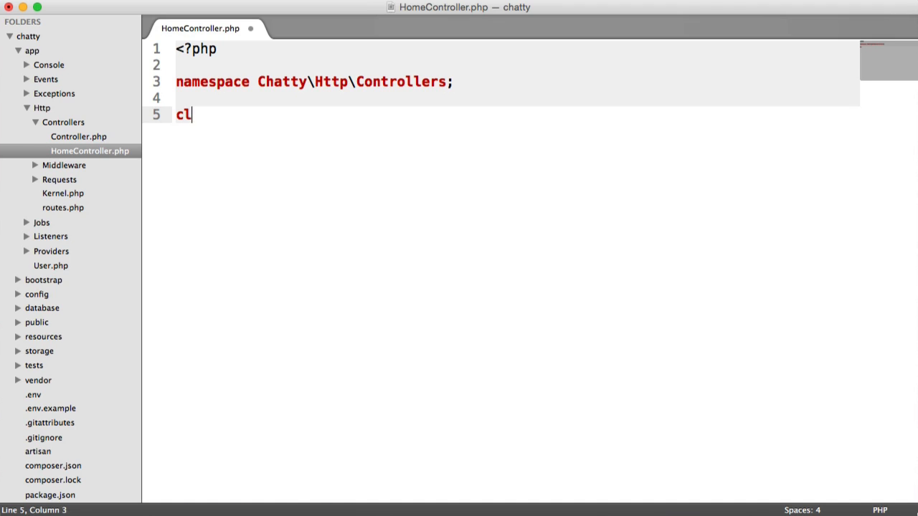
type("ass HomeController")
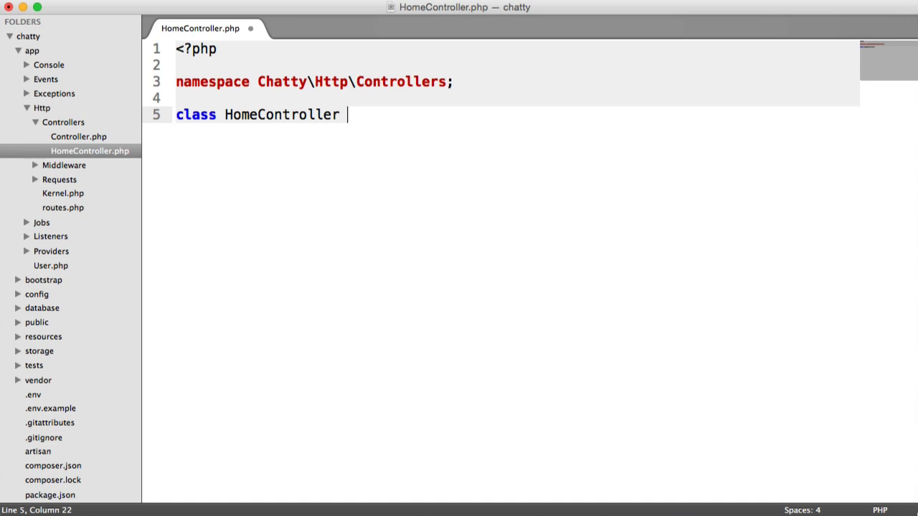
type("extends Controller")
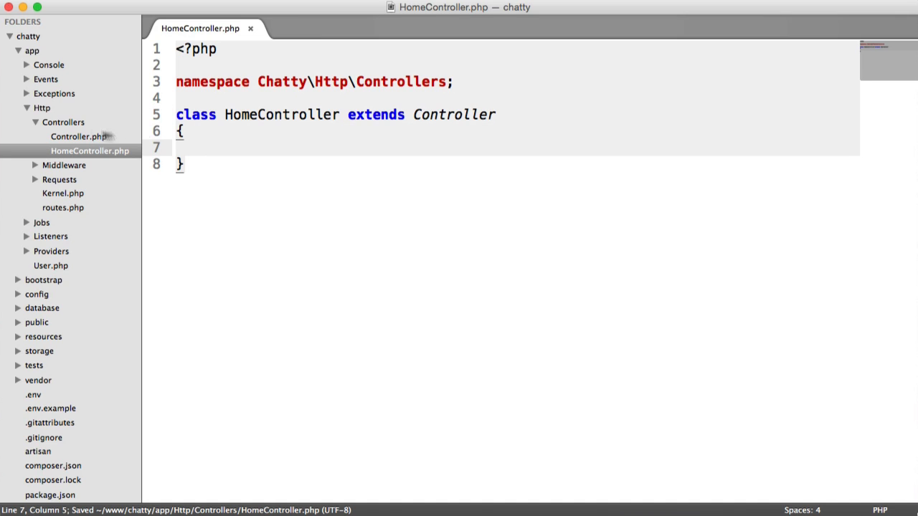
mouse_move(399, 194)
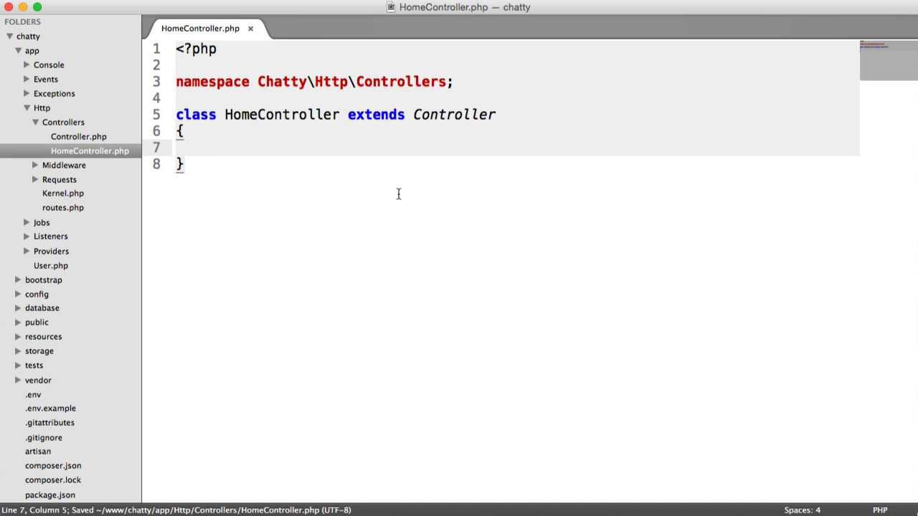
mouse_move(388, 263)
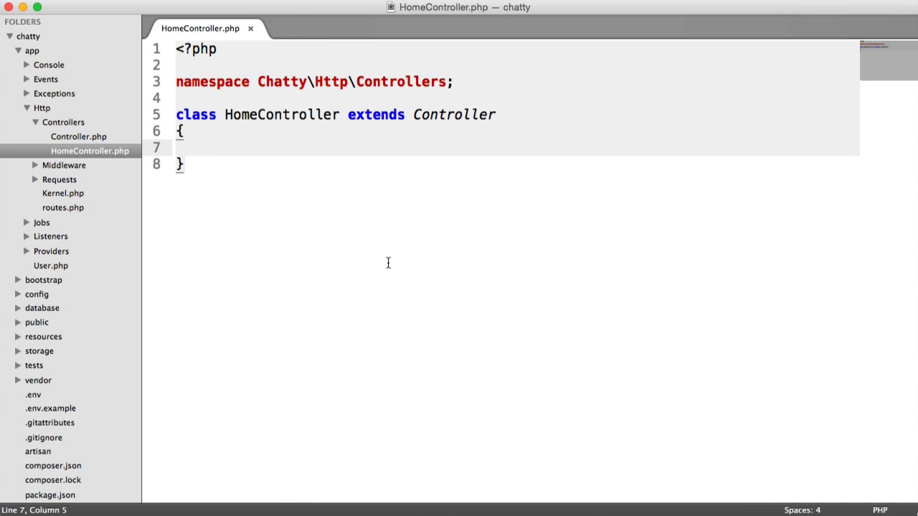
Write public function index() returning view('home') and save the controller
type("public function index(")
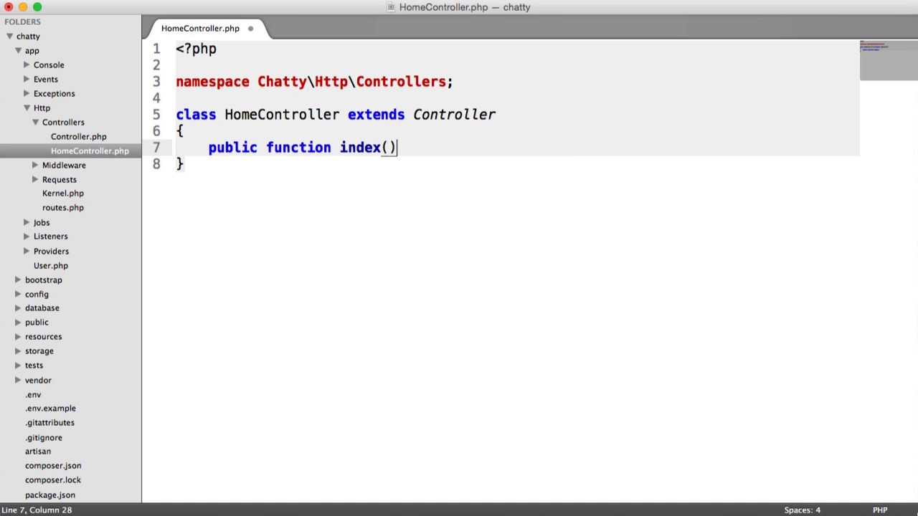
type("{")
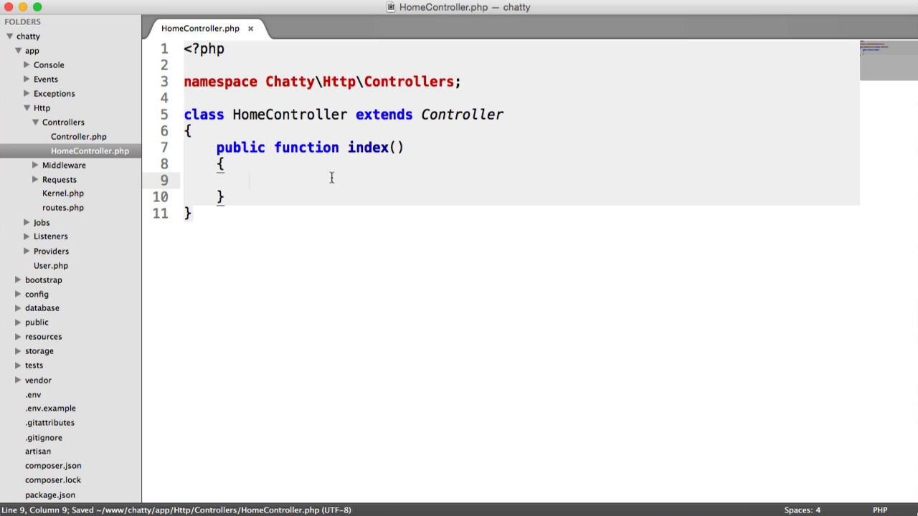
type("return view();")
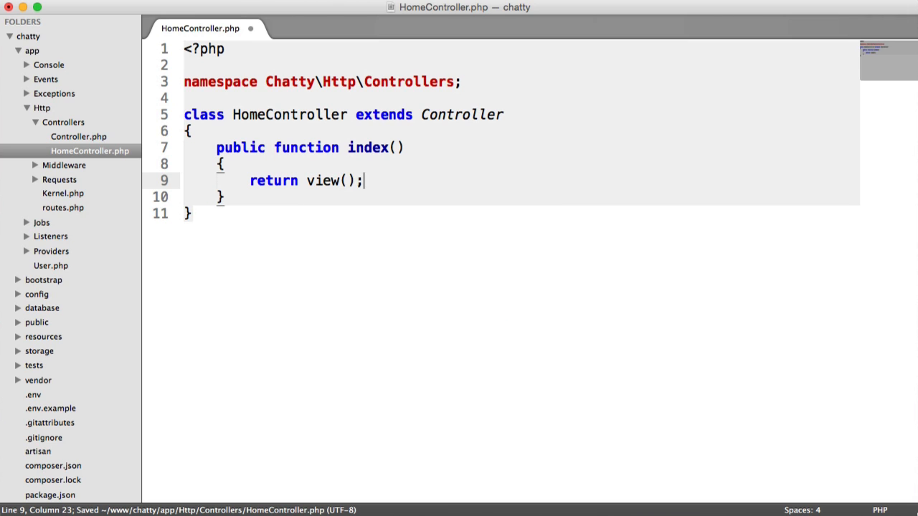
type("'home'")
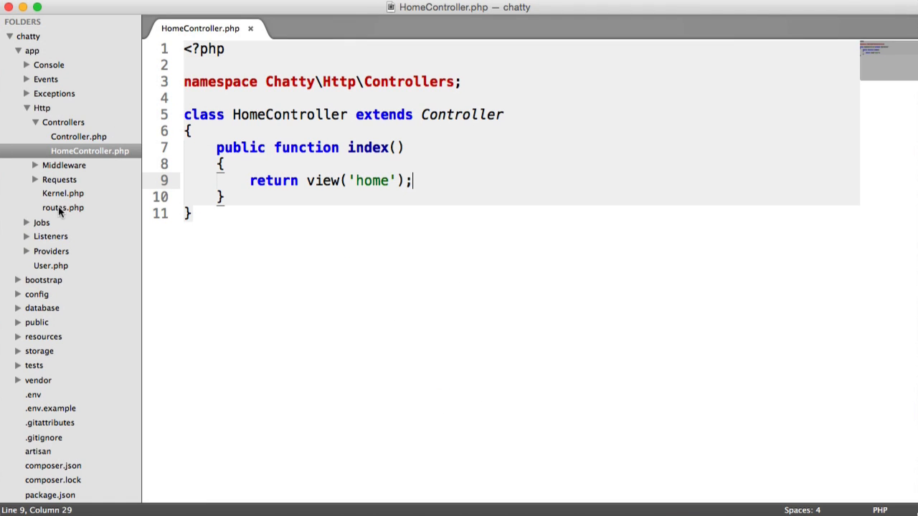
mouse_move(44, 89)
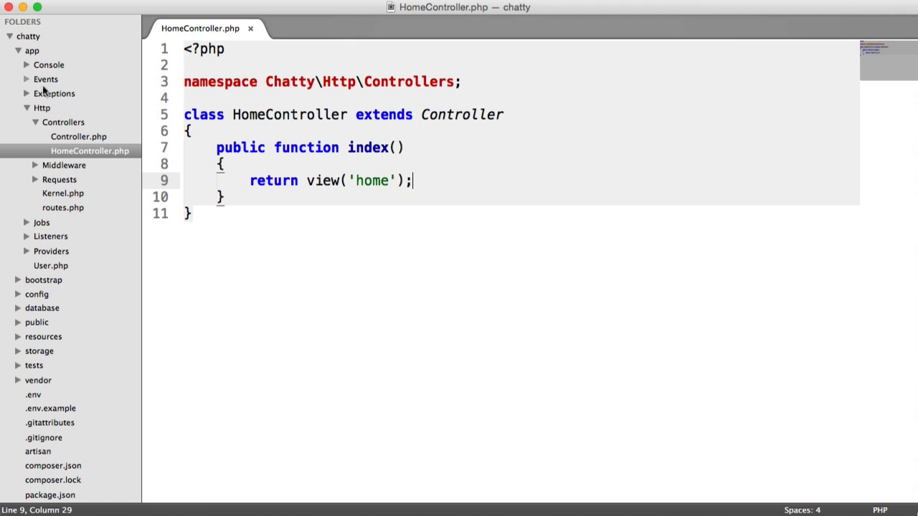
Remove the default welcome closure route from routes.php
left_click(63, 207)
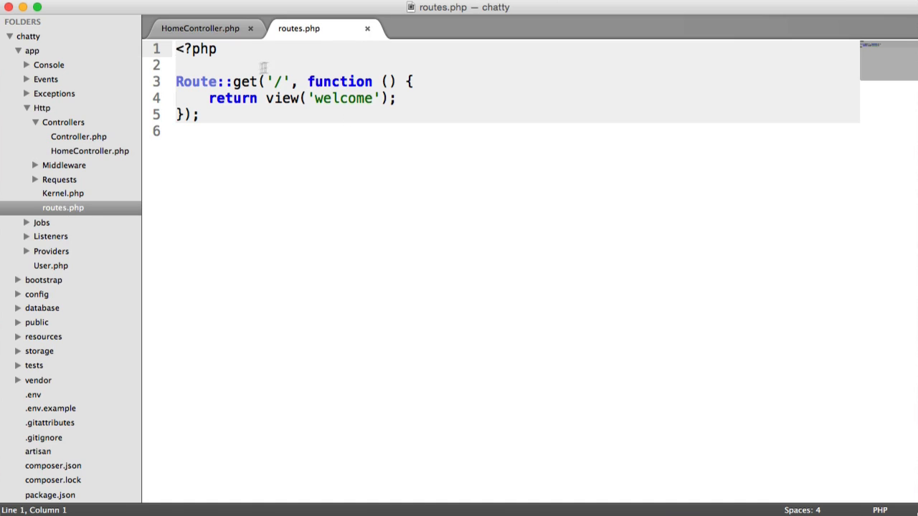
left_click(280, 82)
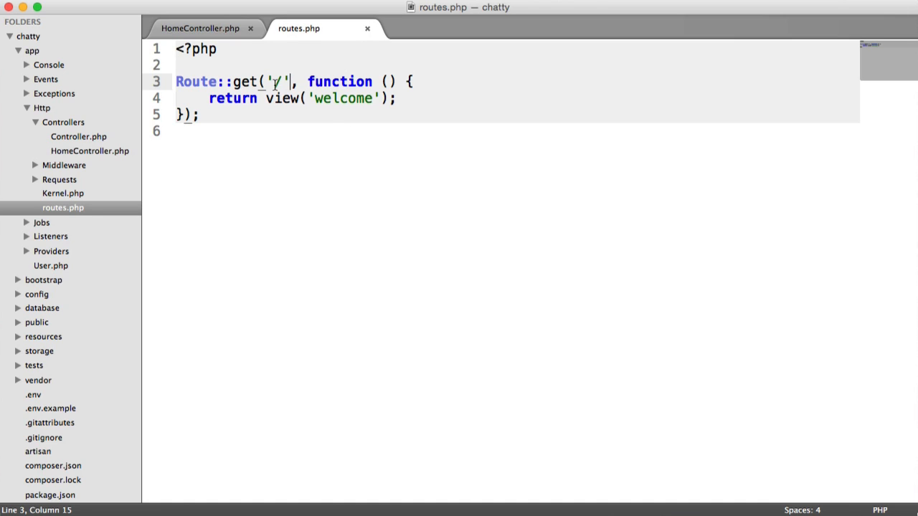
double_click(278, 81)
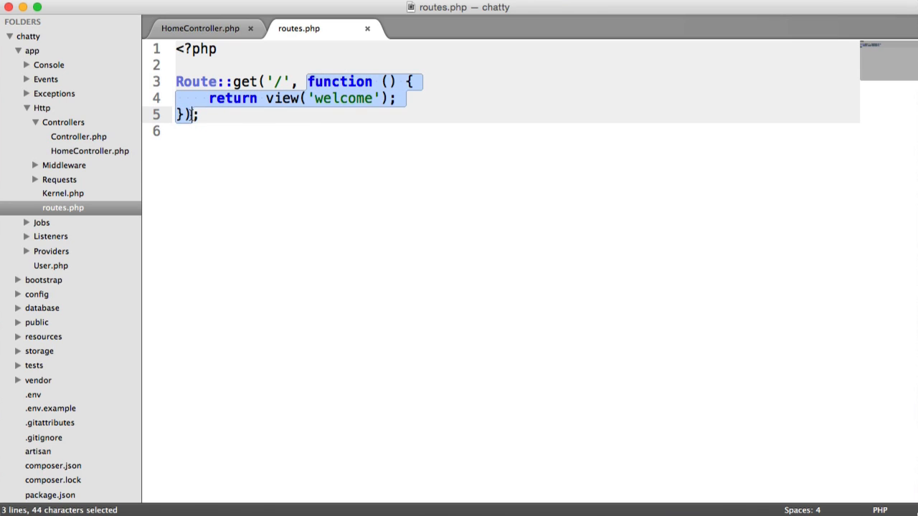
key("Delete")
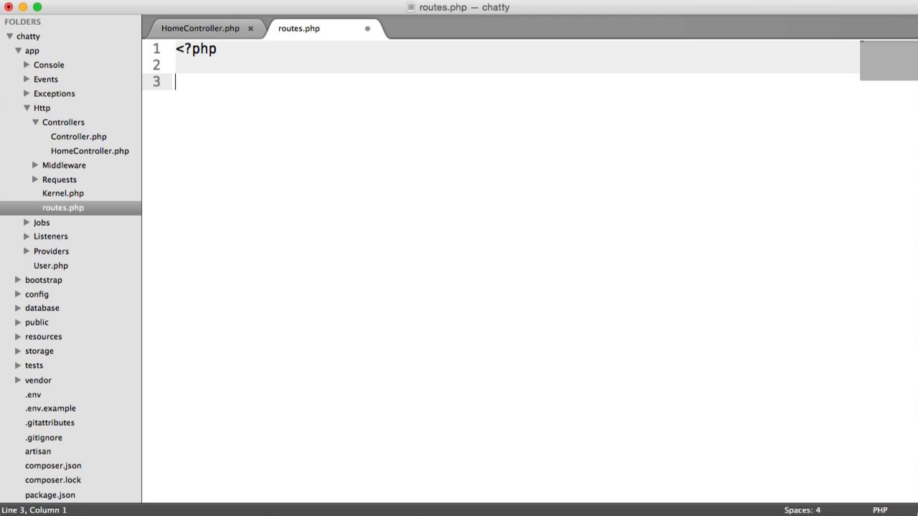
Start a new Route::get('/') call with an options array split across lines
type("R")
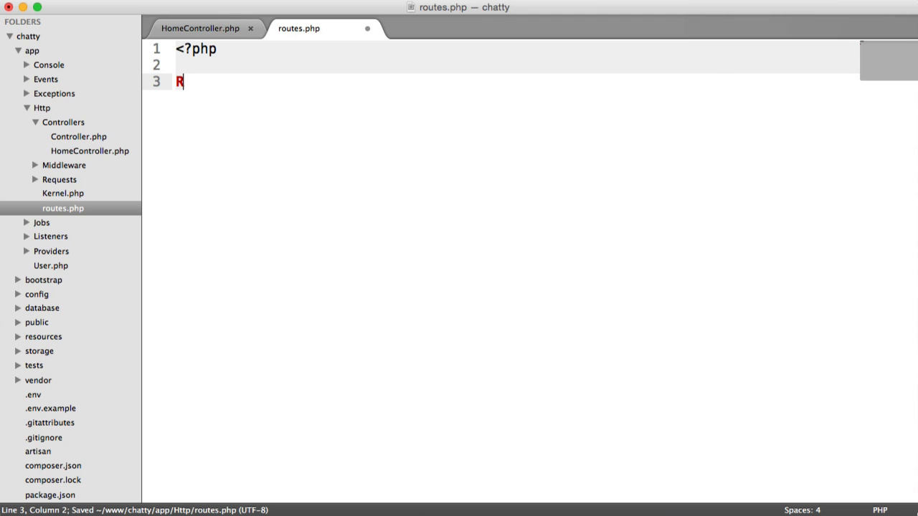
type("oute::get")
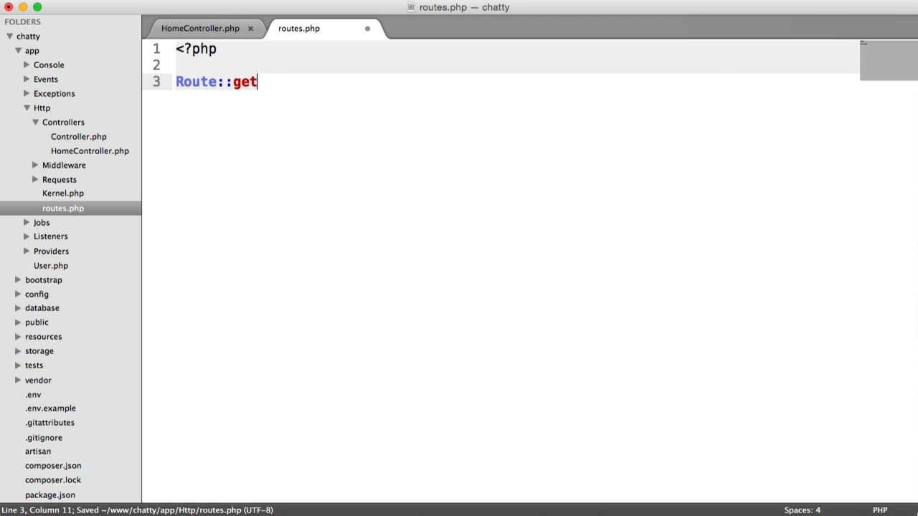
type("('/');")
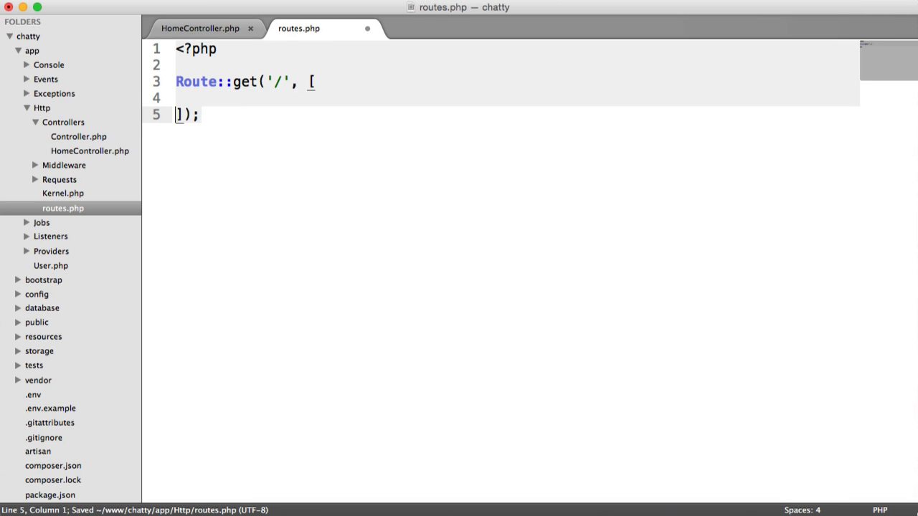
Set 'uses' => 'Chatty\Http\Controllers\HomeController@index' in the route array
type("''")
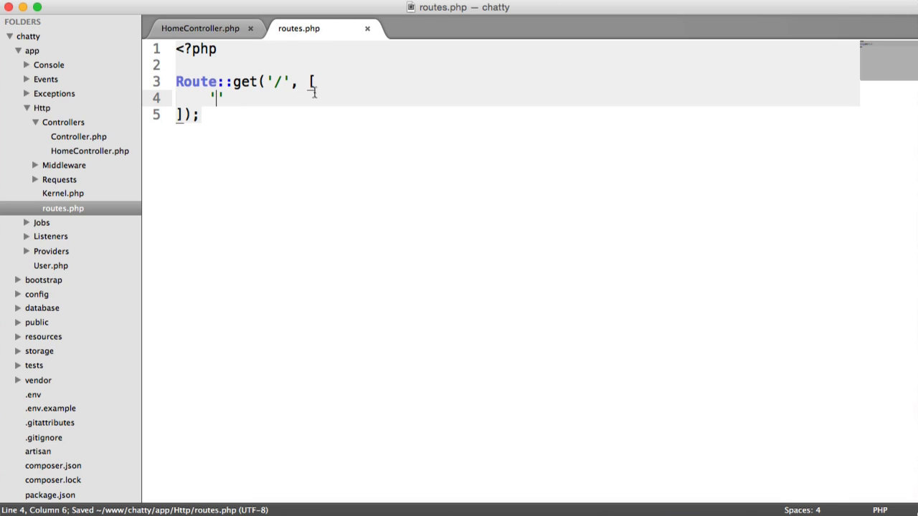
mouse_move(254, 103)
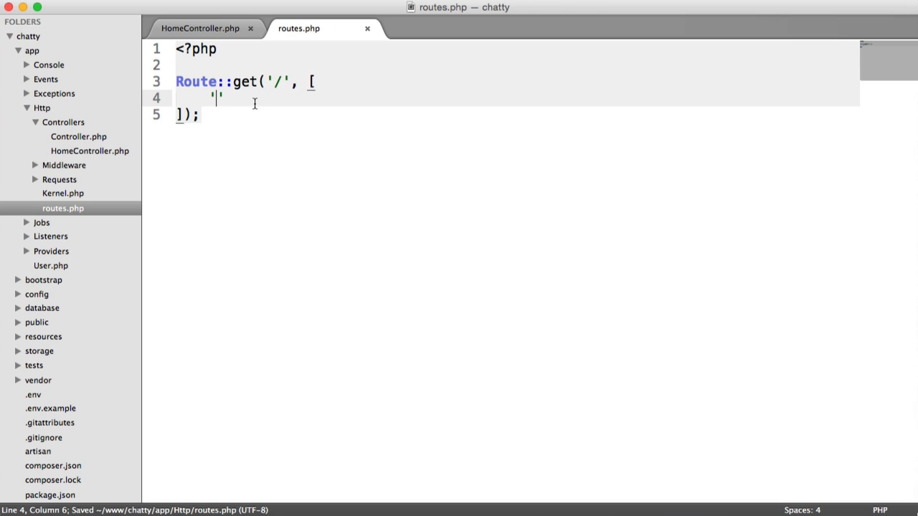
type("uses")
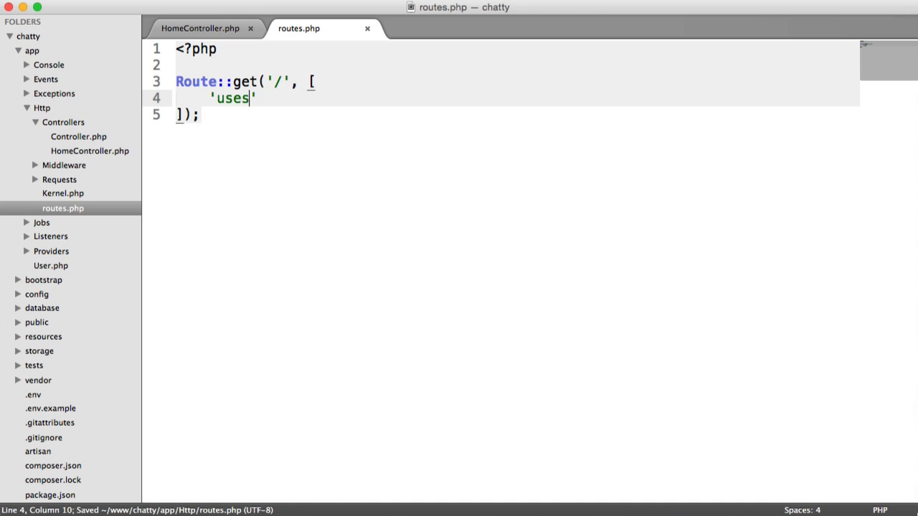
type("=>")
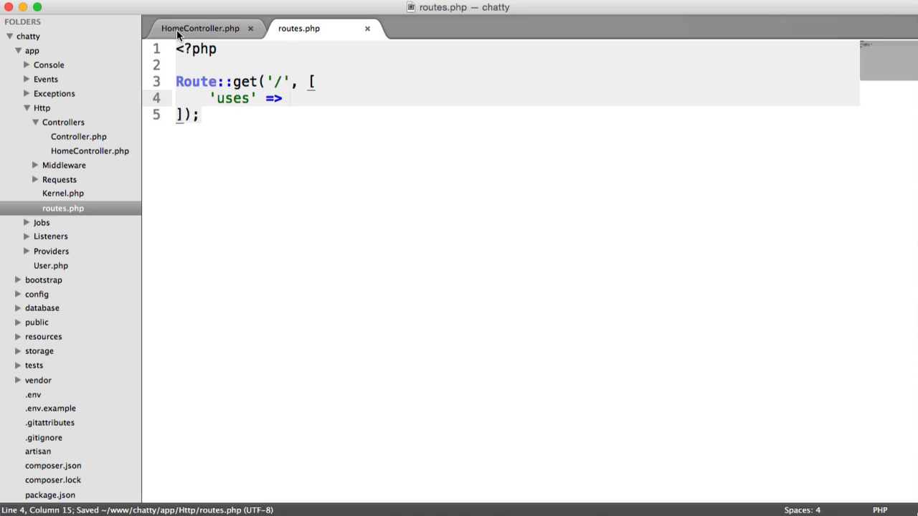
left_click(200, 28)
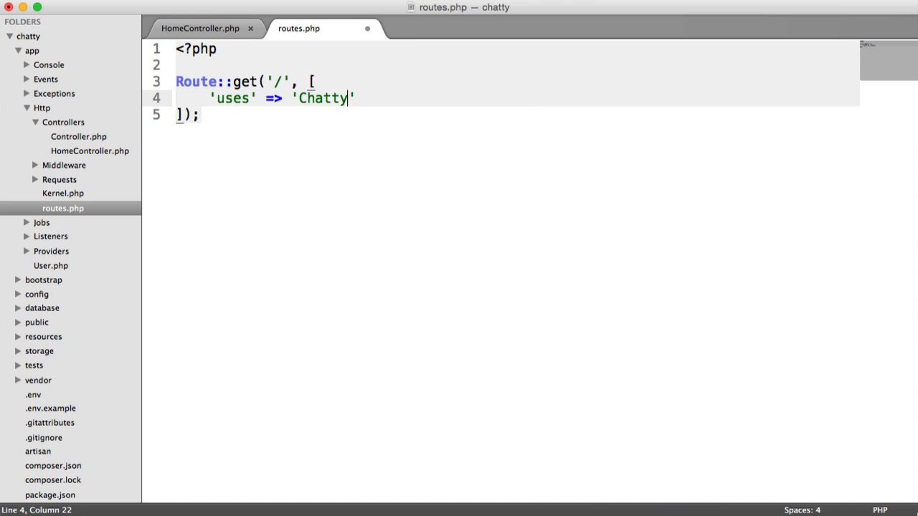
type("\\Http")
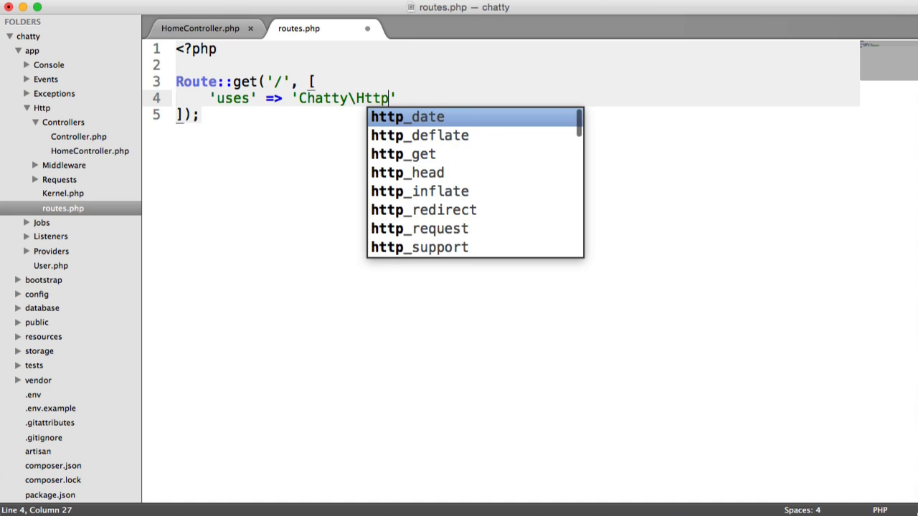
type("\\Control")
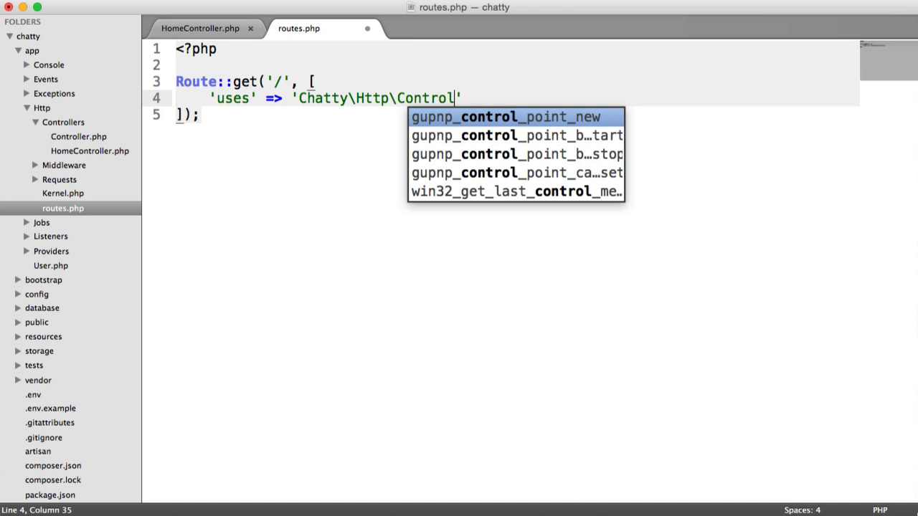
type("lers\\HomeController")
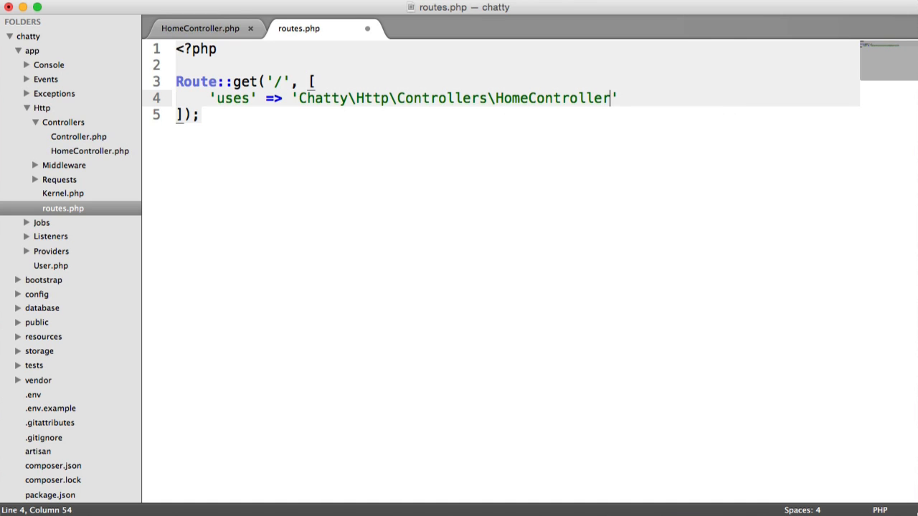
type("@index")
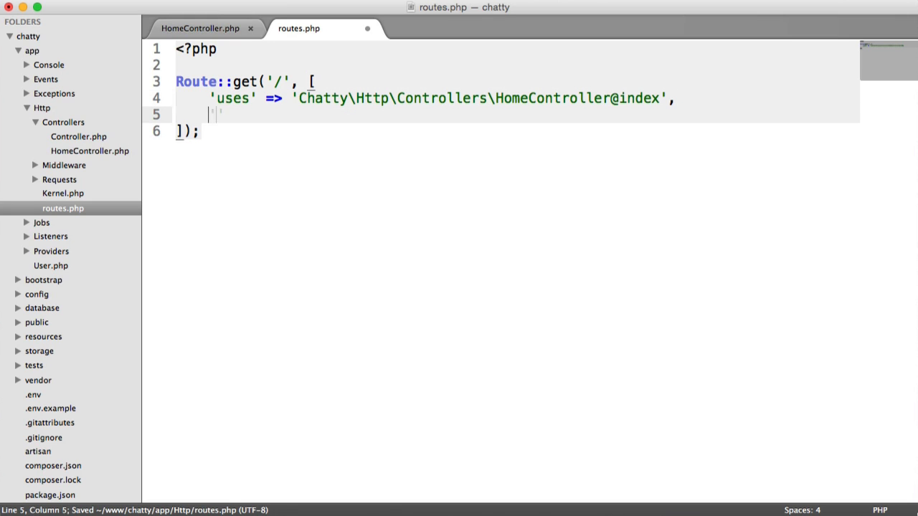
Name the route with 'as' => 'home' and save routes.php
type("'as' => ''")
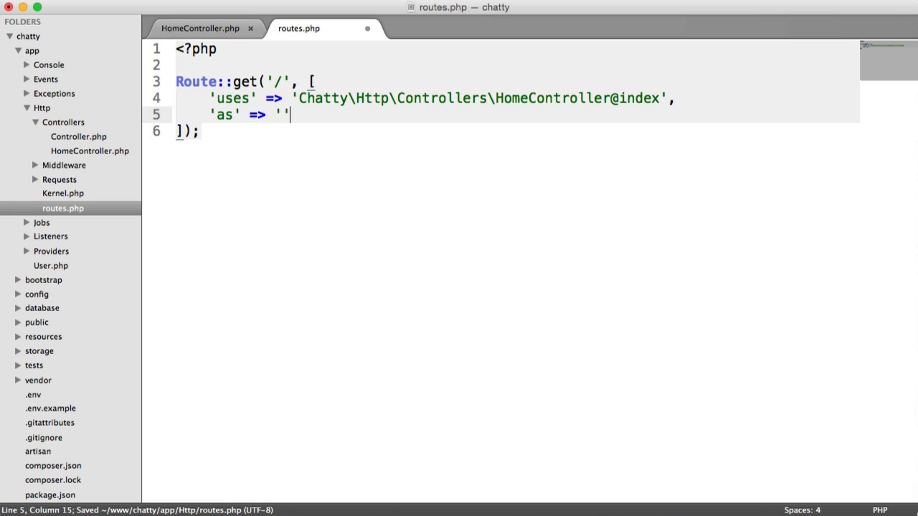
type("home")
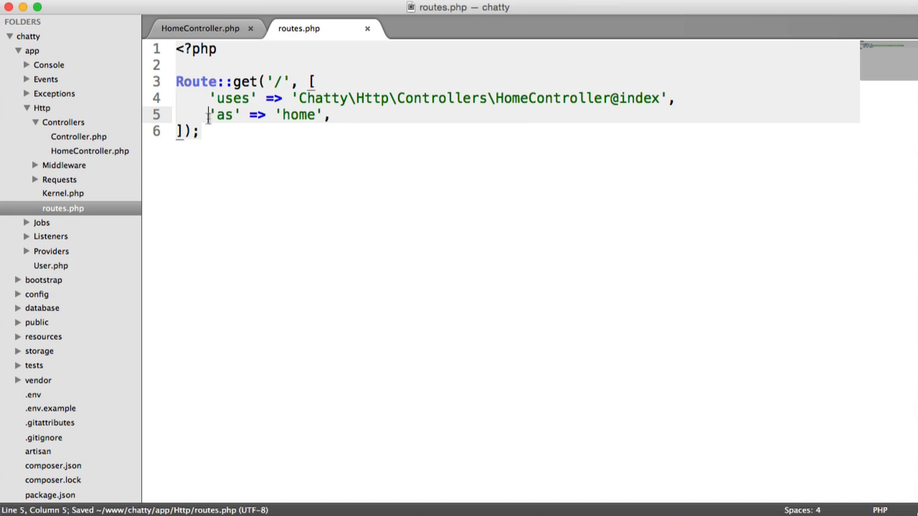
left_click(329, 115)
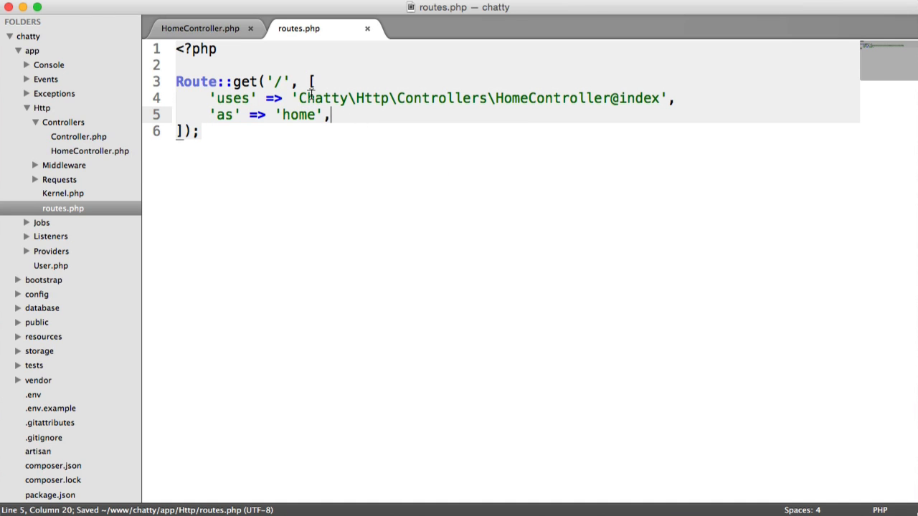
left_click(200, 29)
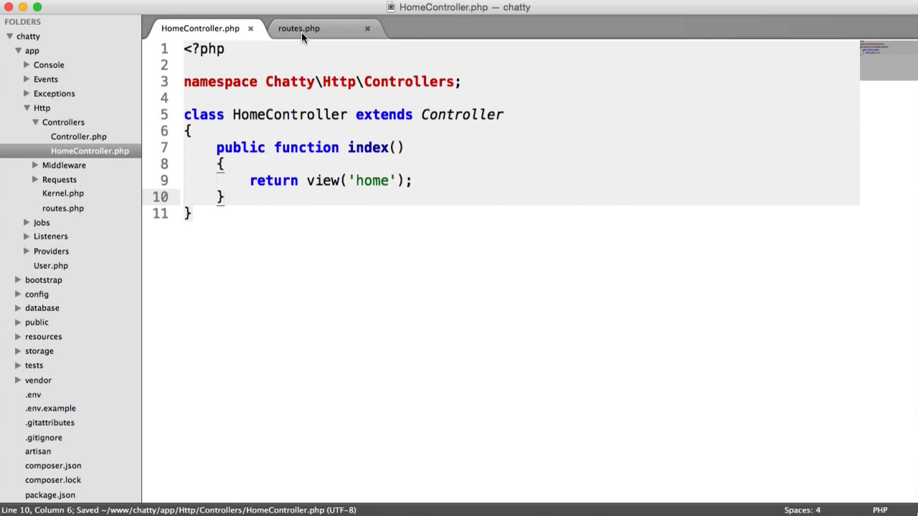
Prefix the 'uses' controller path with a leading backslash and reload chatty.dev:8000
left_click(299, 28)
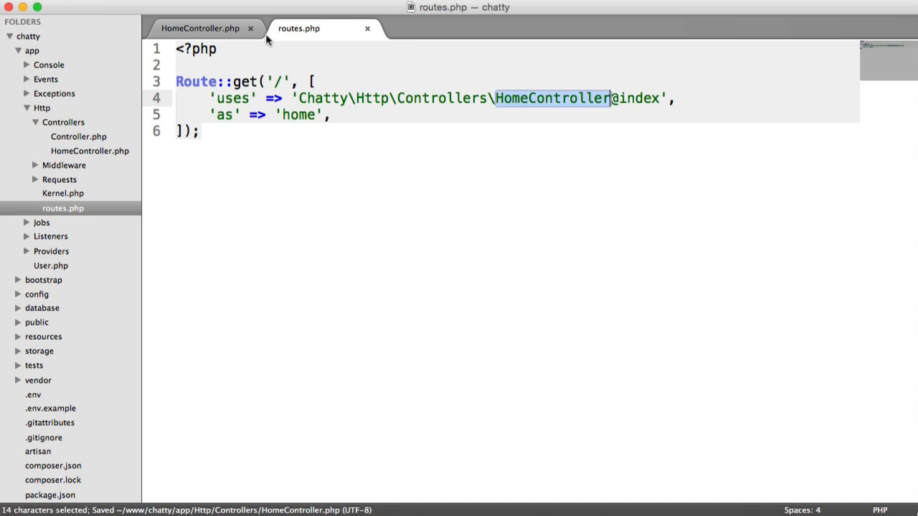
left_click(200, 28)
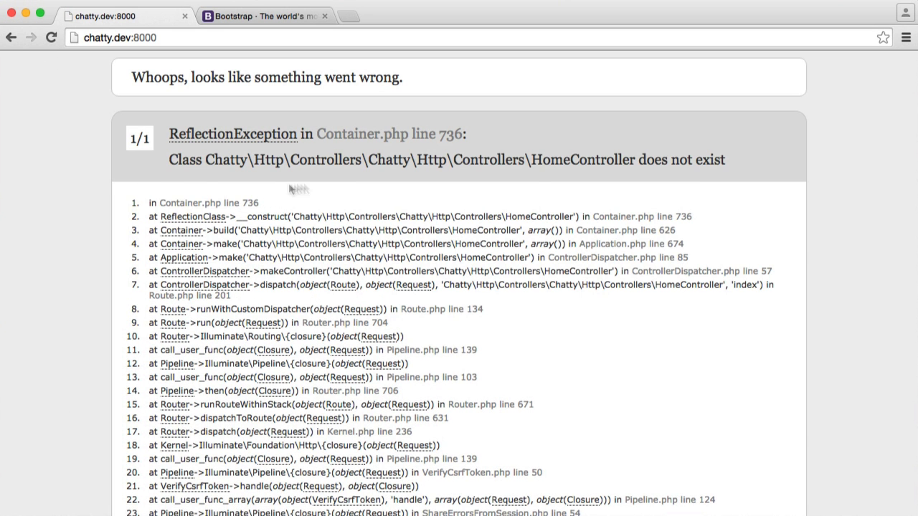
mouse_move(280, 175)
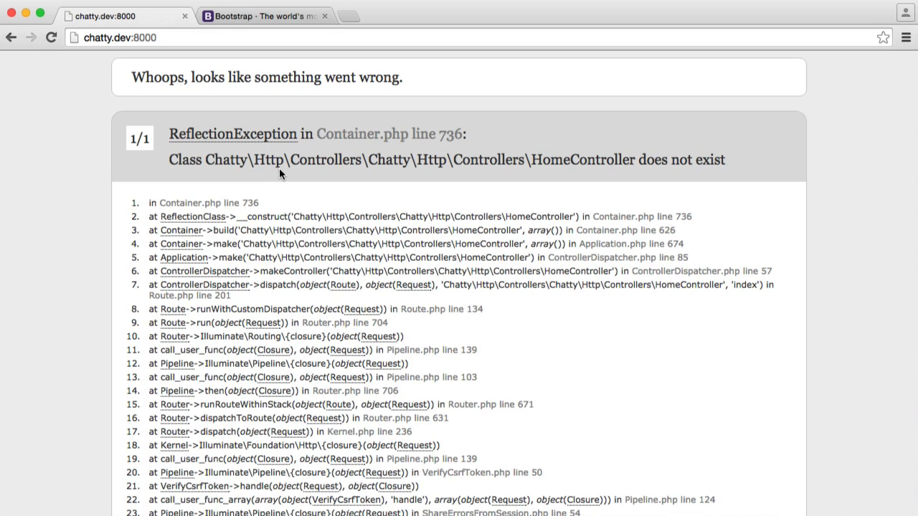
mouse_move(344, 163)
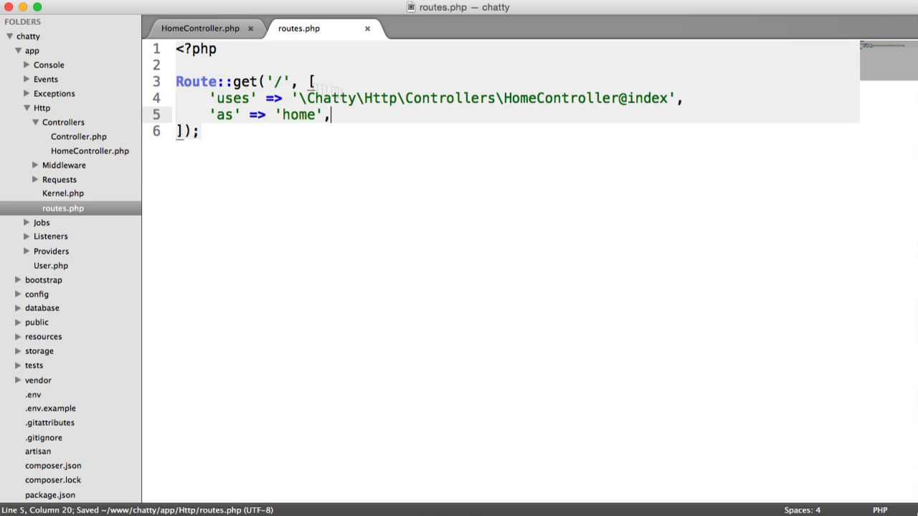
left_click(53, 37)
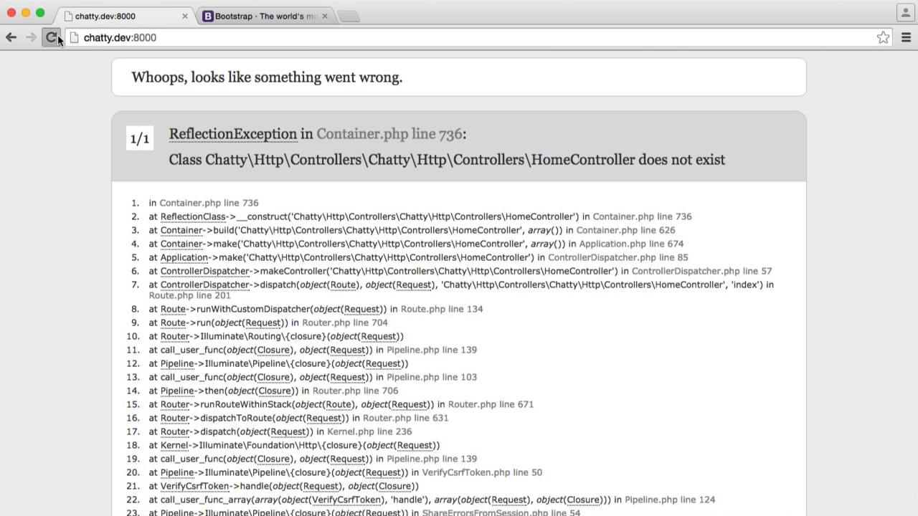
left_click(50, 37)
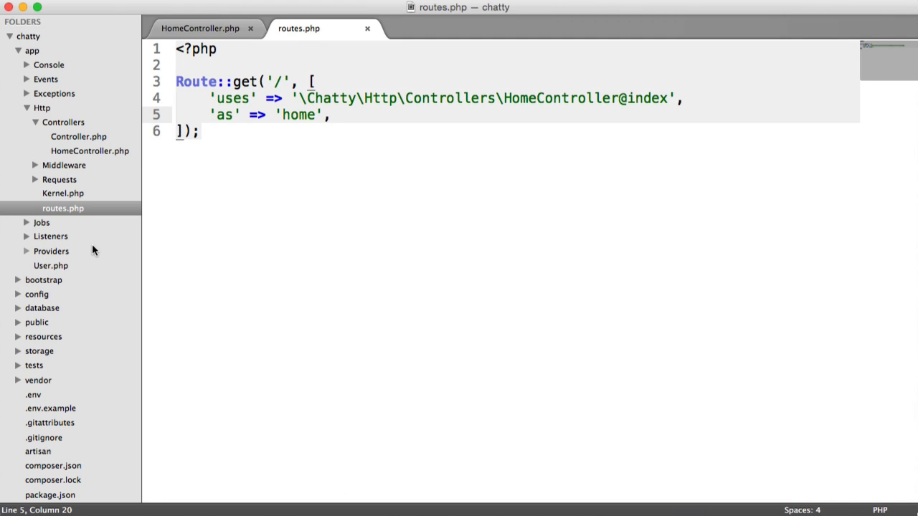
Create home.blade.php under resources/views containing the word Home and save it
left_click(43, 337)
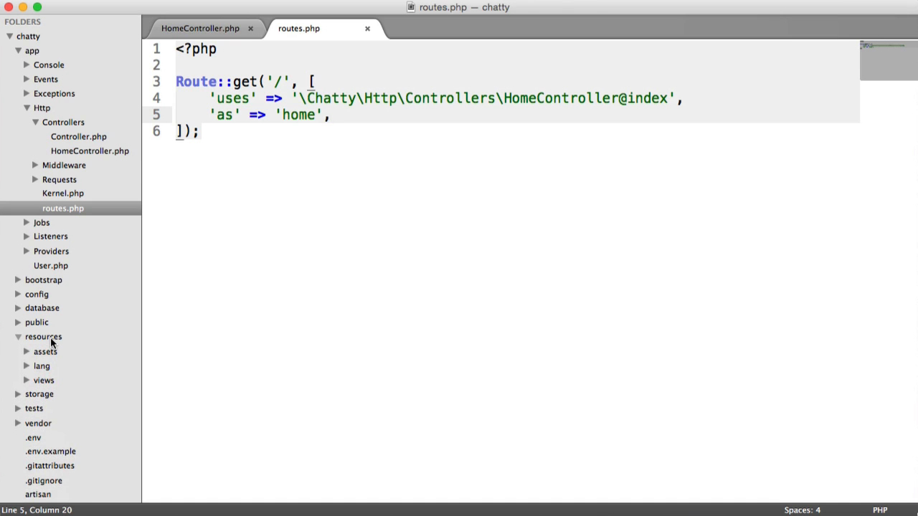
right_click(43, 380)
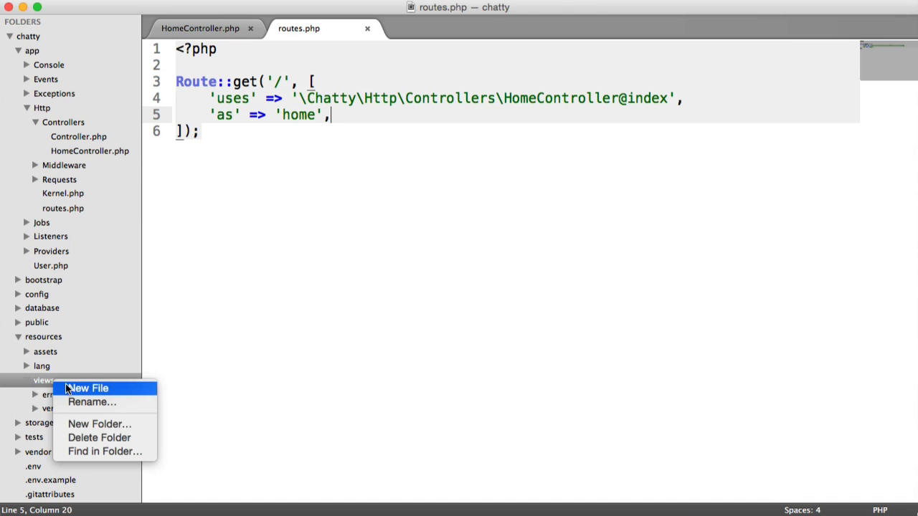
left_click(87, 388)
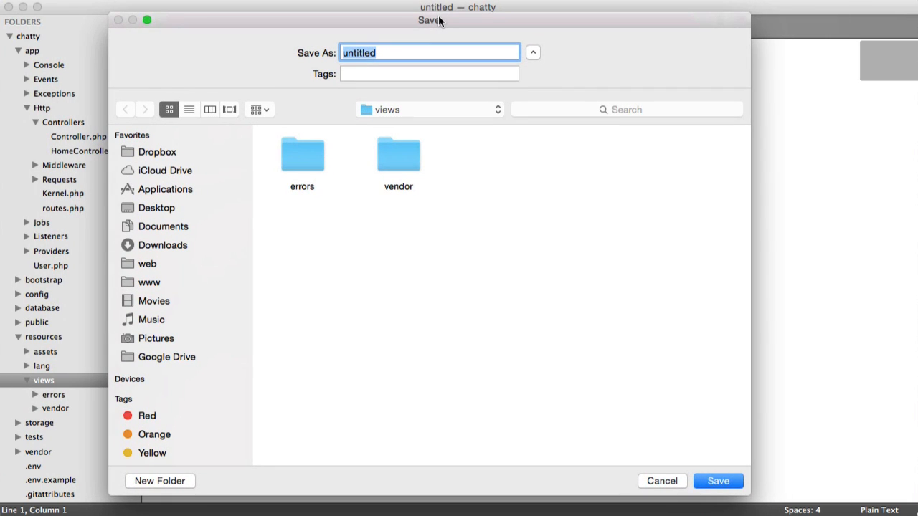
type("home.bla")
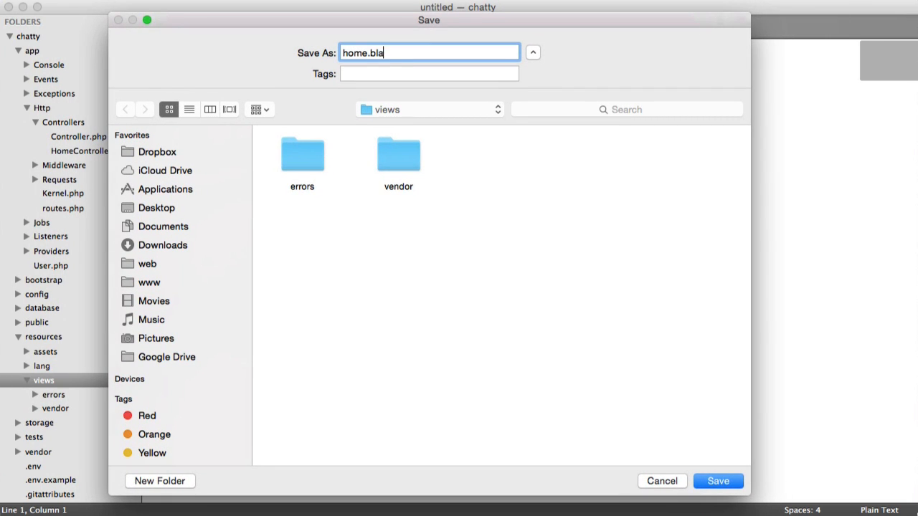
left_click(718, 481)
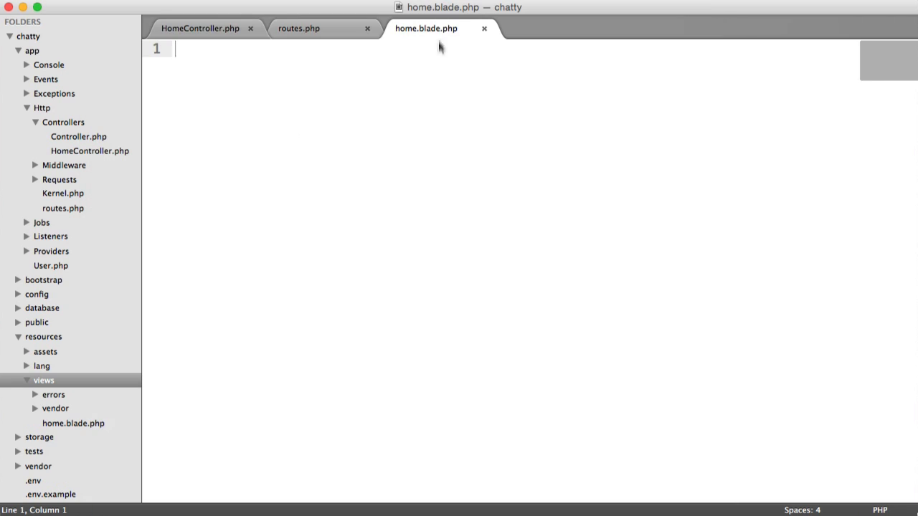
type("Home")
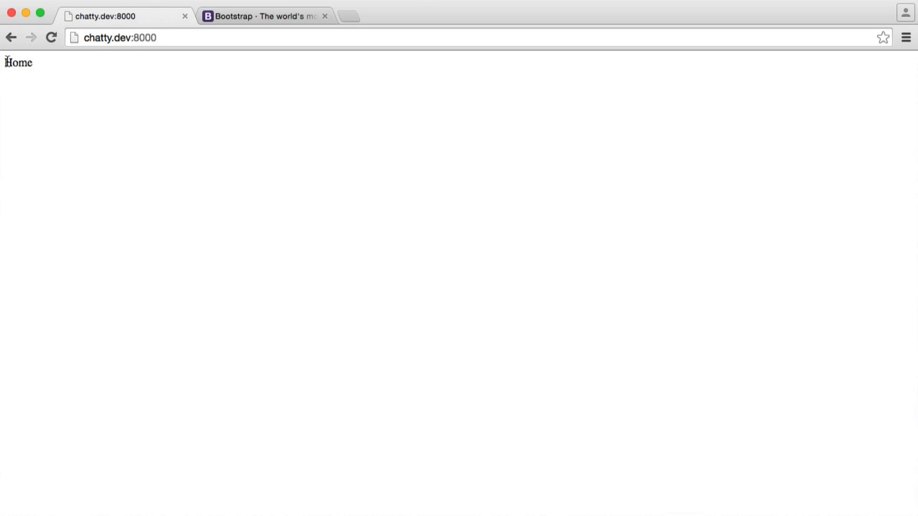
mouse_move(205, 139)
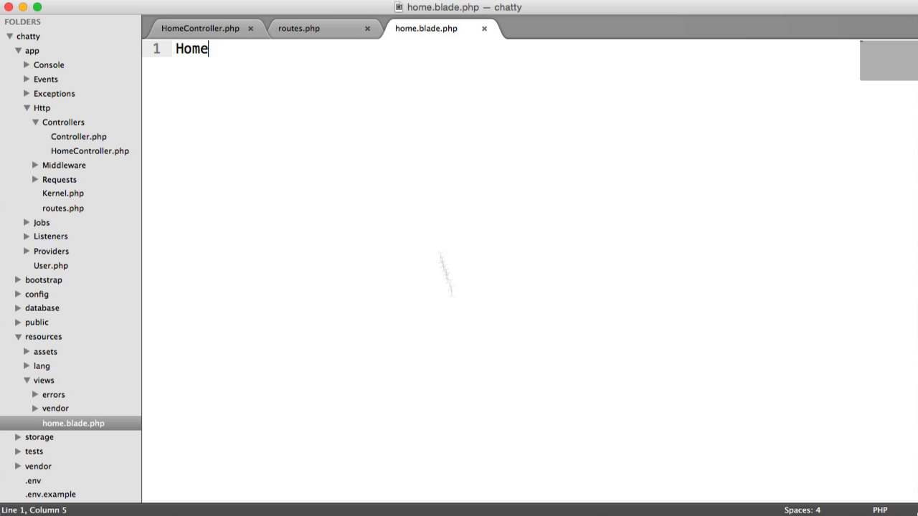
mouse_move(176, 286)
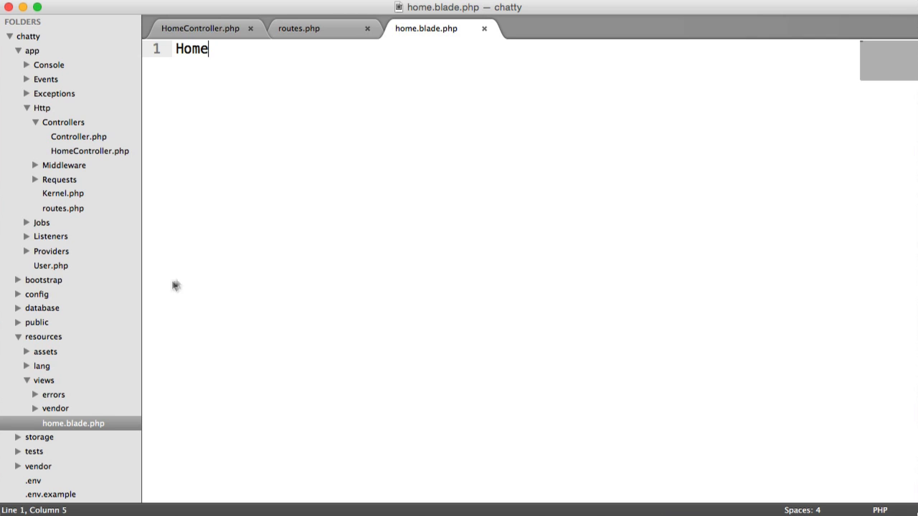
mouse_move(46, 351)
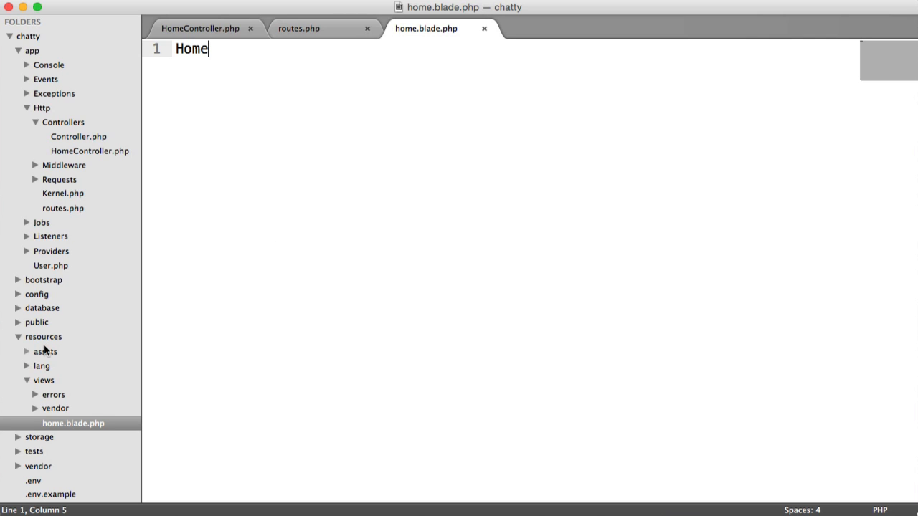
Create a templates folder under views holding a saved default.blade.php
scroll("down", 3)
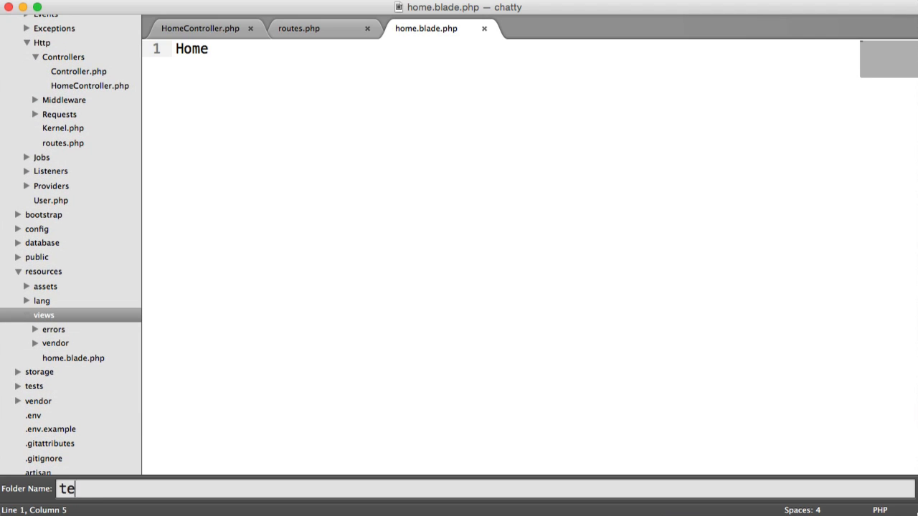
key("Return")
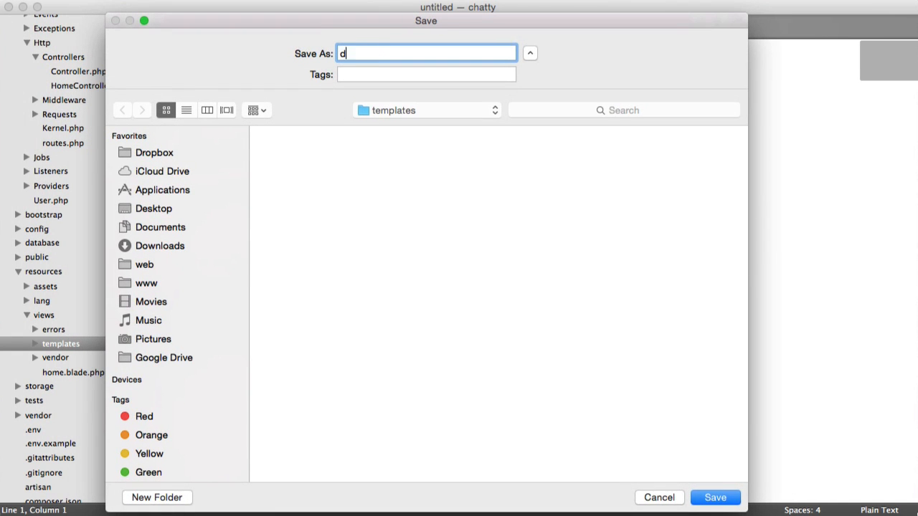
type("efault.blade.ph")
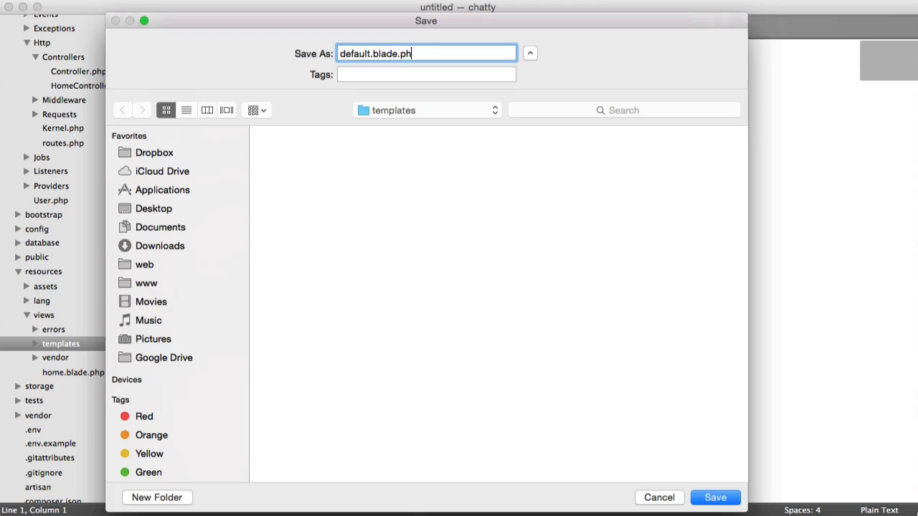
left_click(715, 497)
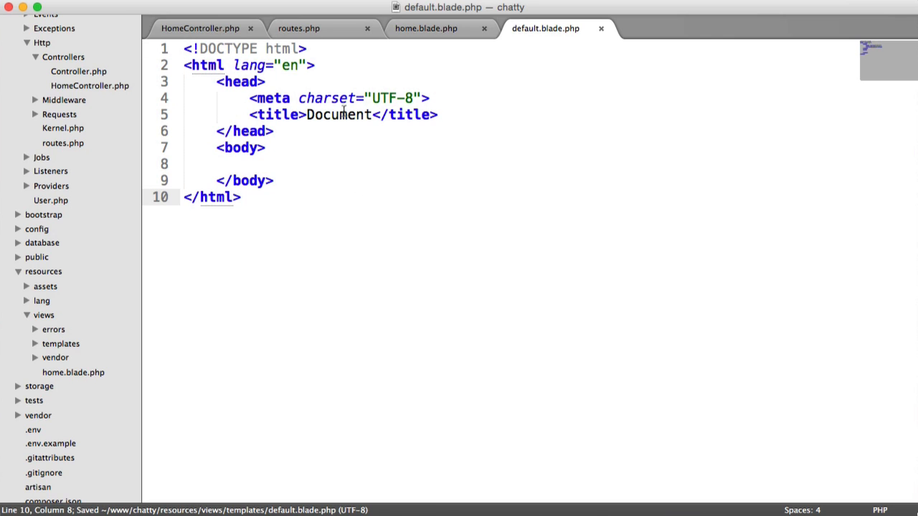
Fill default.blade.php with an HTML skeleton titled Chatty and an empty body line
type("Chatty")
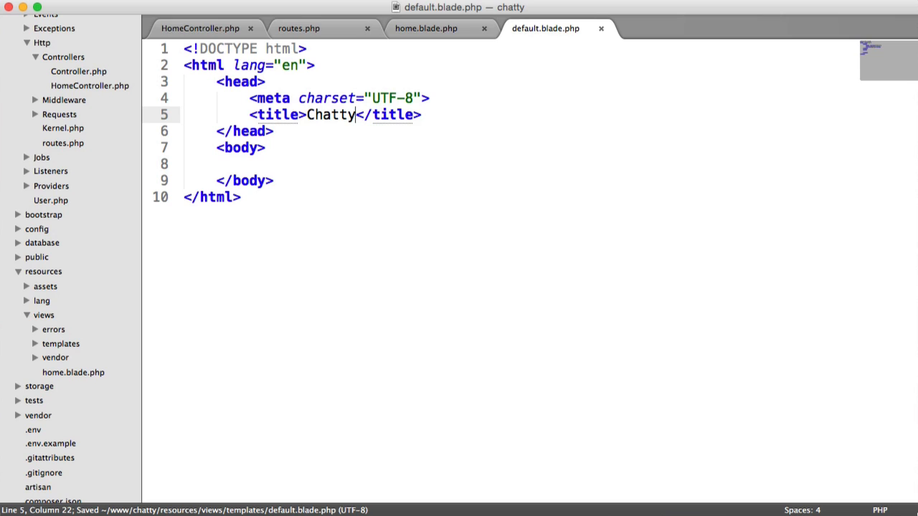
left_click(336, 164)
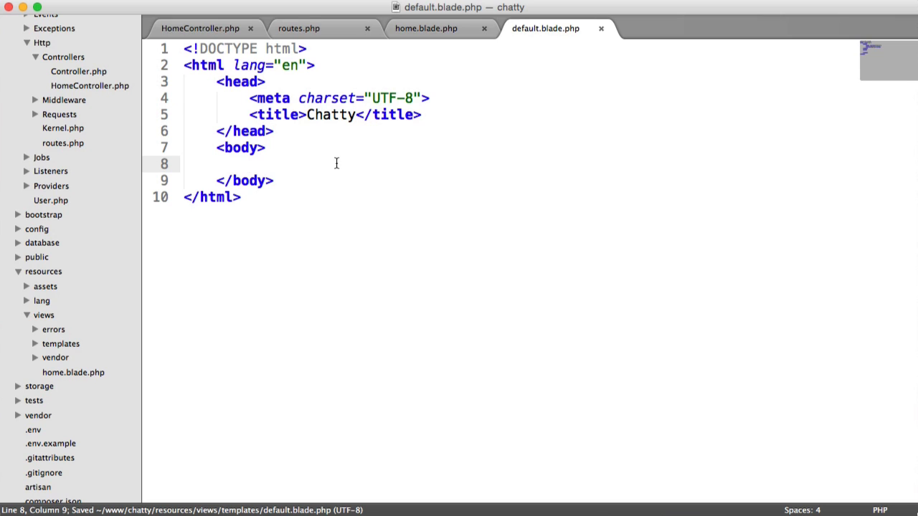
key("Return")
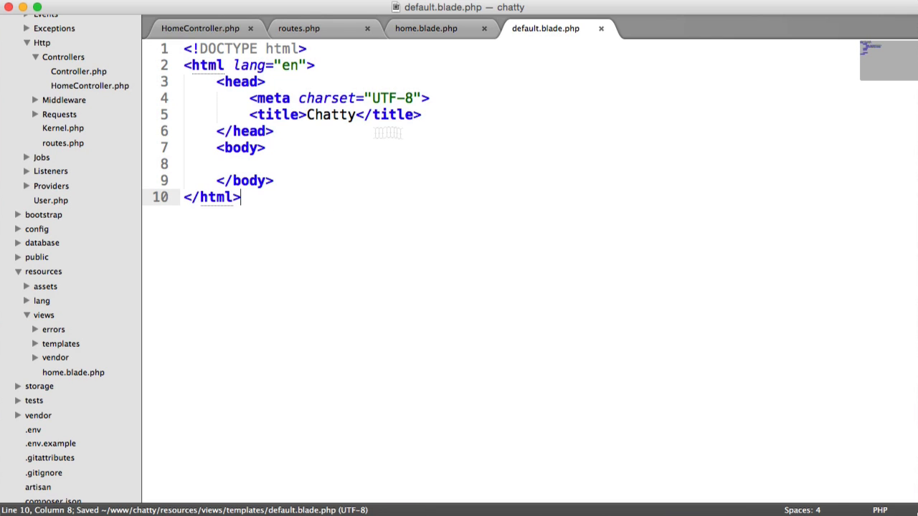
mouse_move(431, 131)
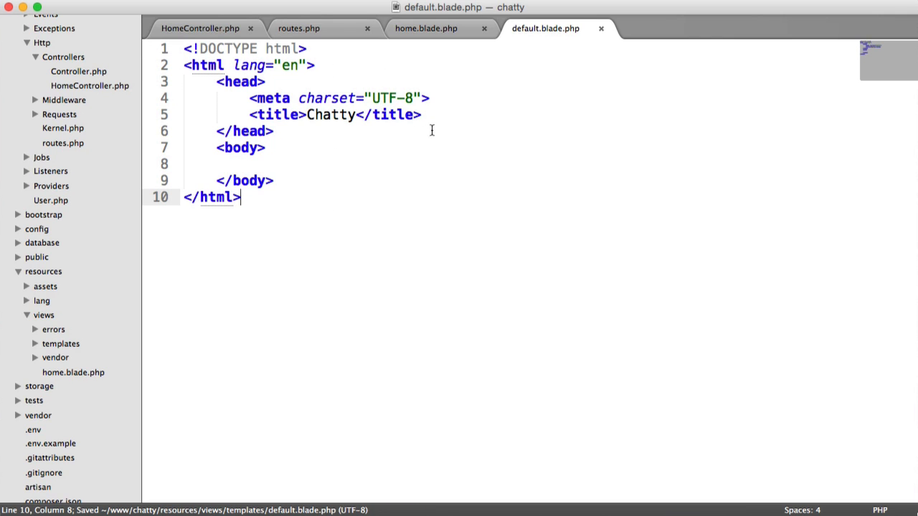
mouse_move(411, 126)
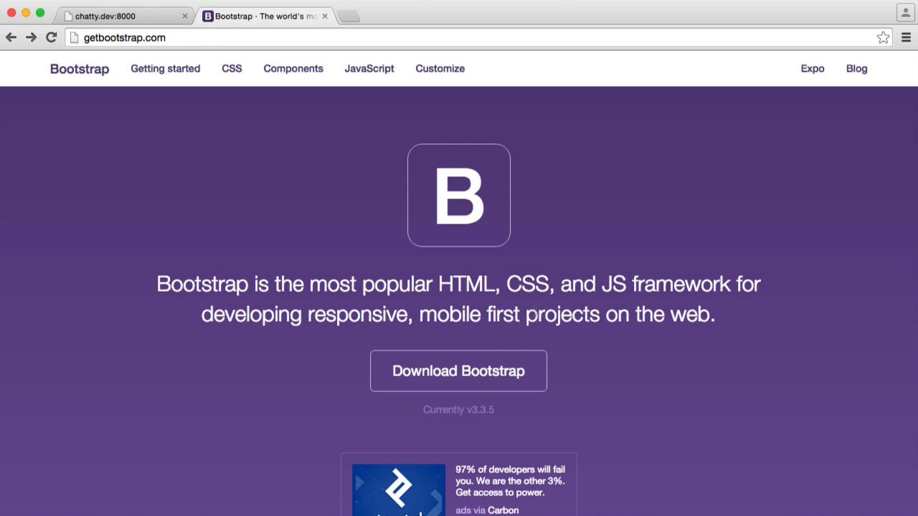
Copy the Bootstrap CDN stylesheet link tag from the Getting started page
left_click(458, 371)
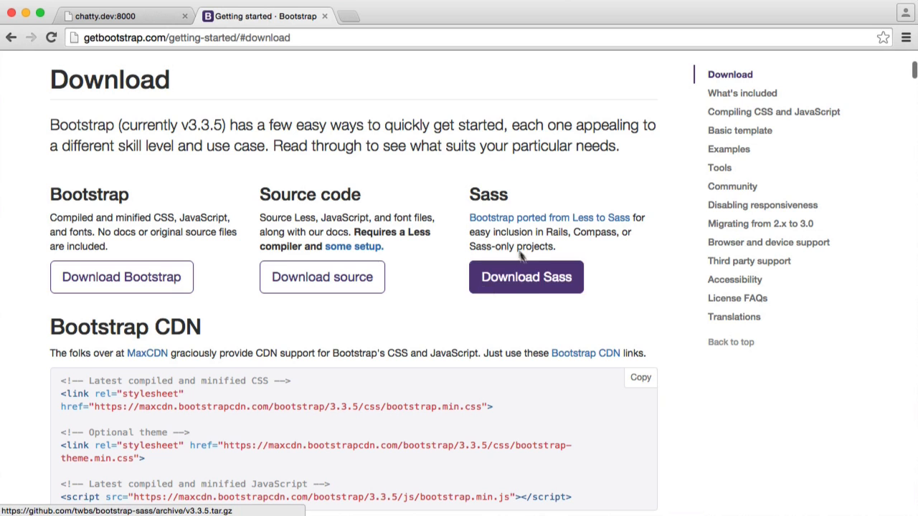
scroll("down", 3)
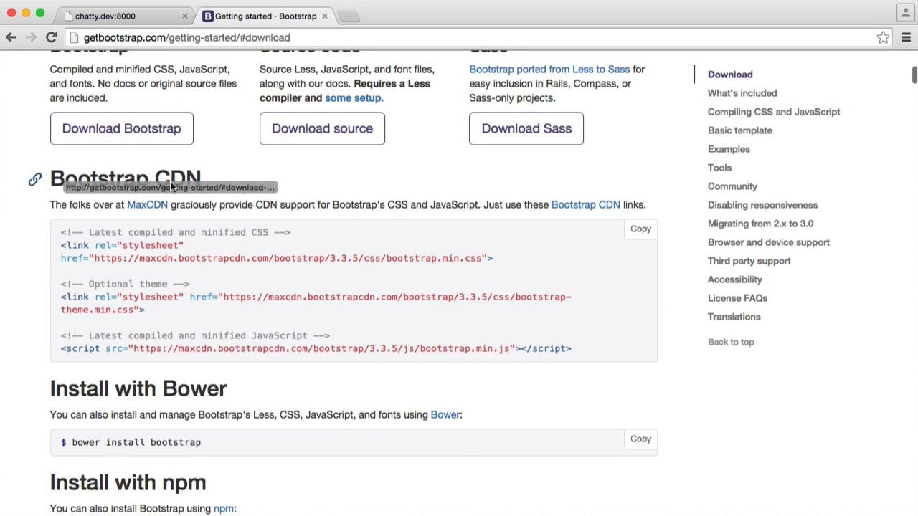
mouse_move(189, 324)
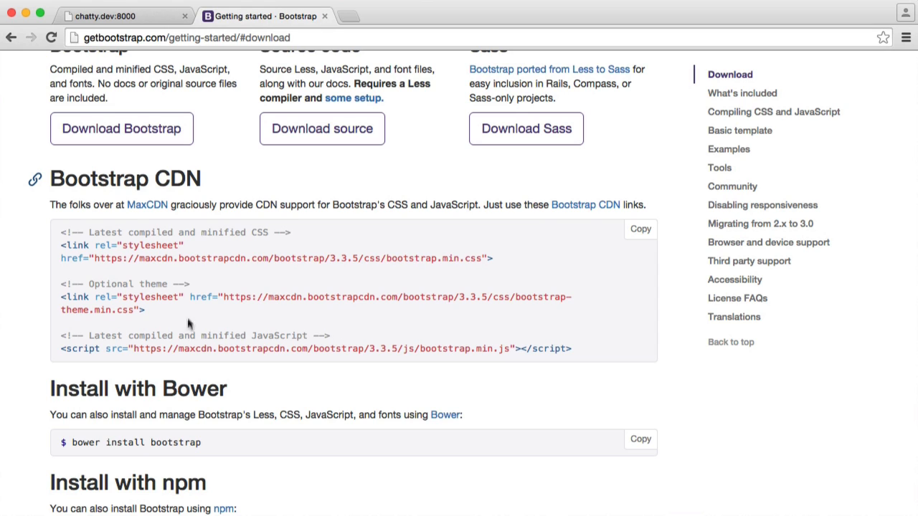
mouse_move(103, 271)
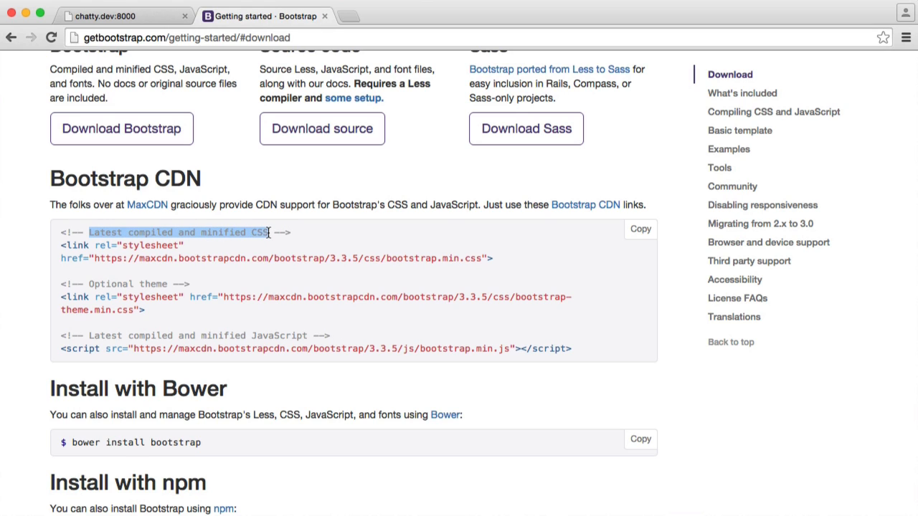
double_click(129, 283)
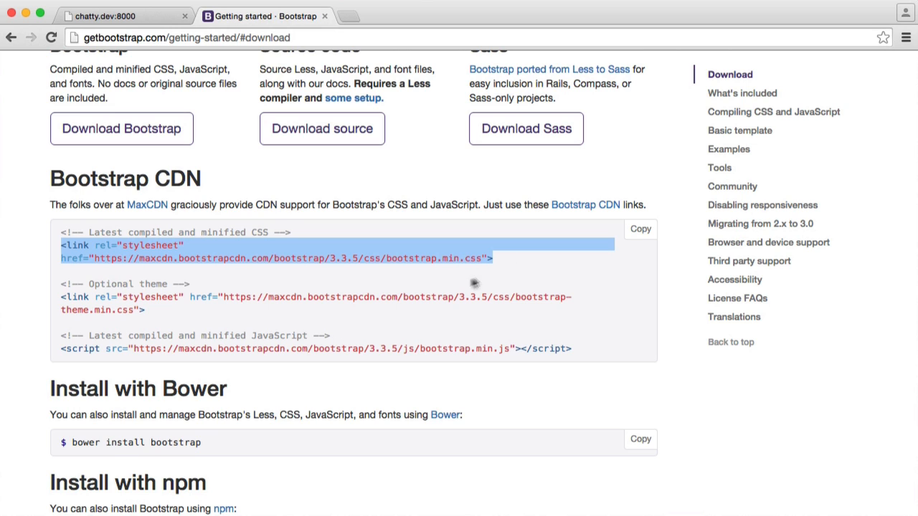
mouse_move(473, 284)
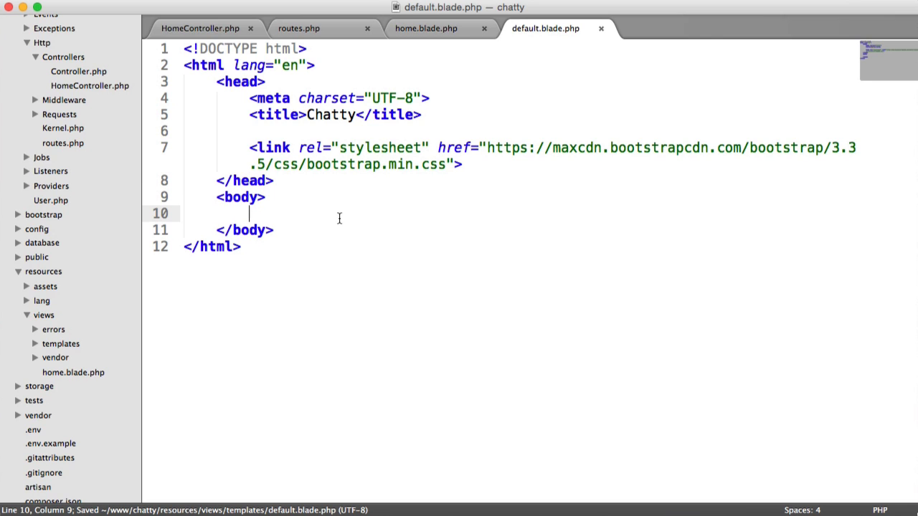
type(".container\">")
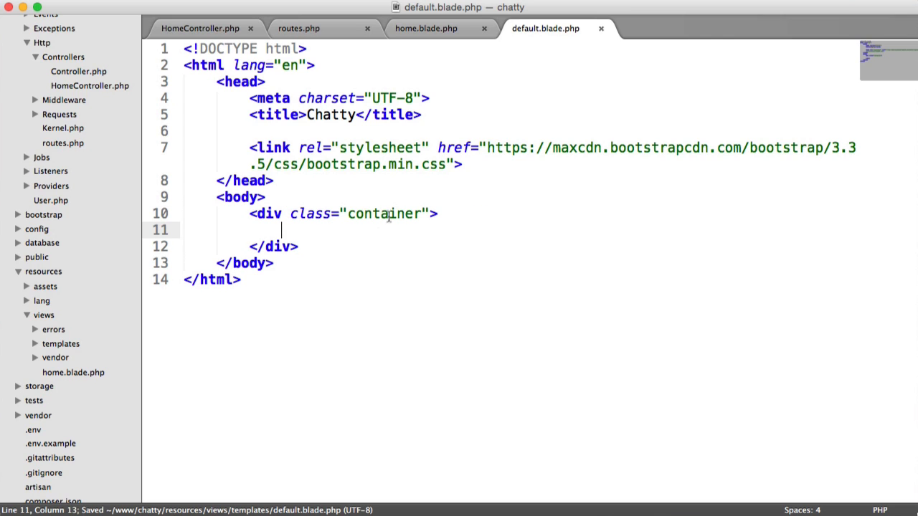
mouse_move(393, 246)
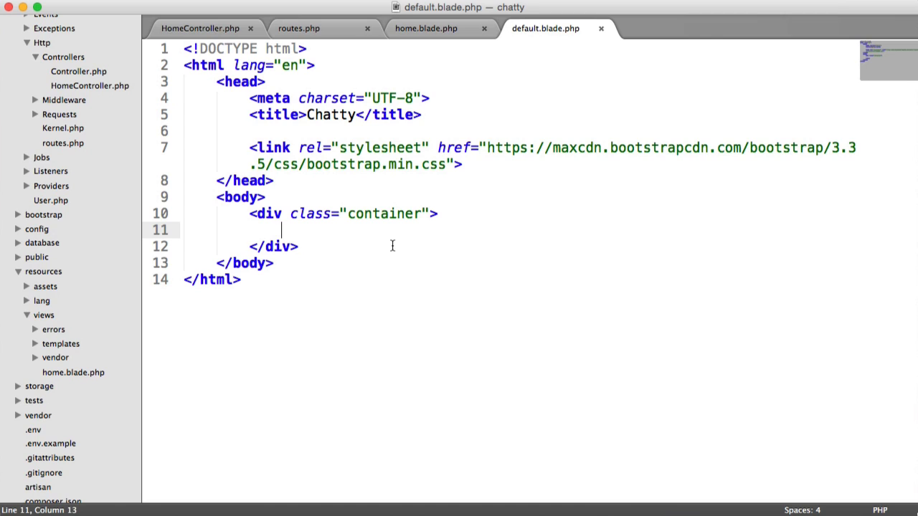
type("@yield('con")
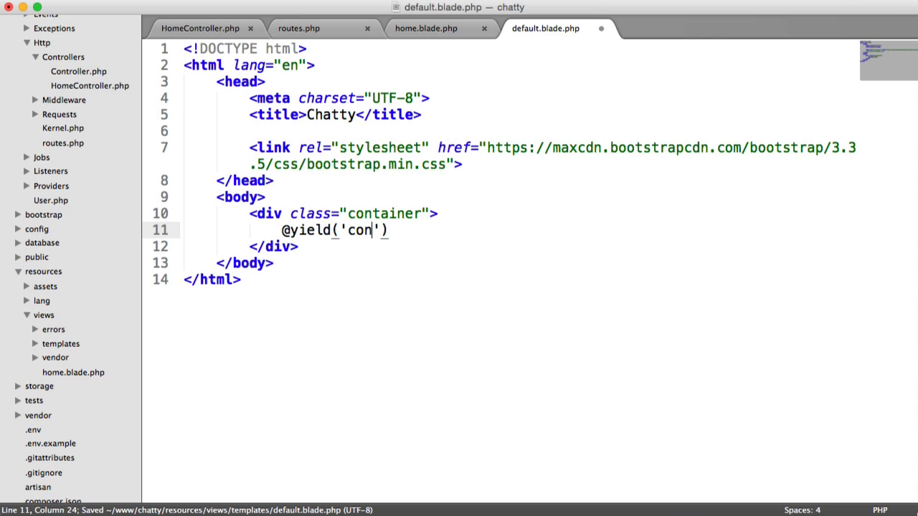
type("tent")
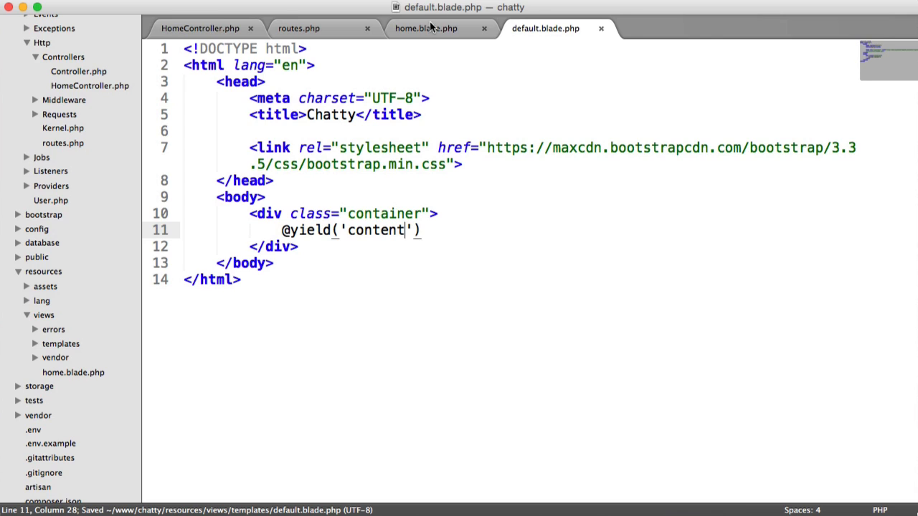
left_click(425, 28)
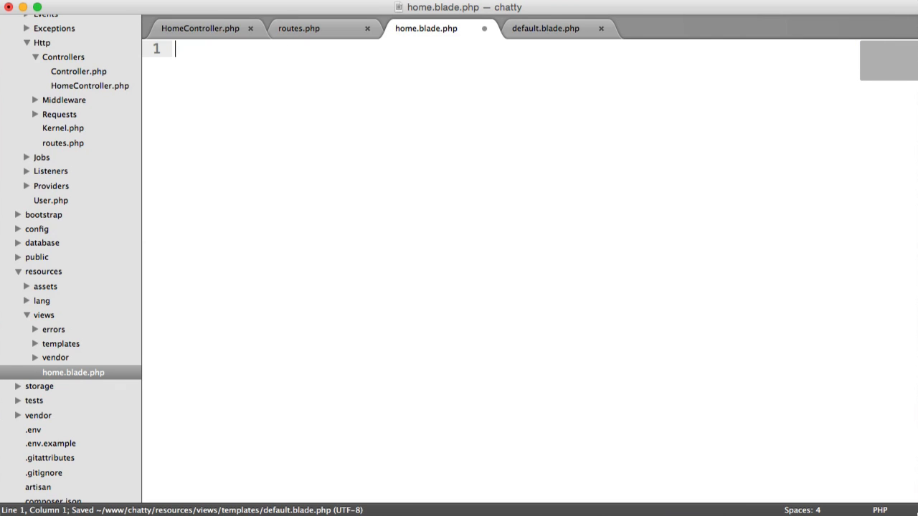
left_click(545, 28)
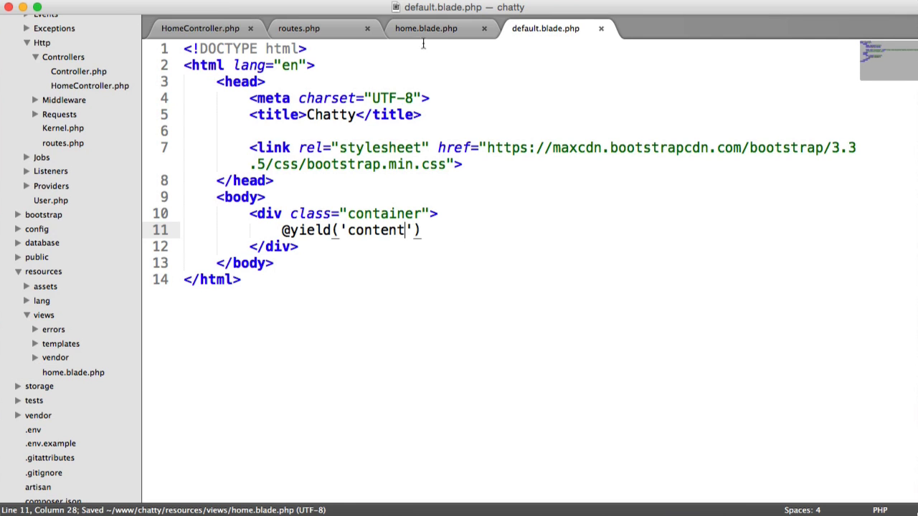
Make home.blade.php extend 'templates.default'
left_click(426, 28)
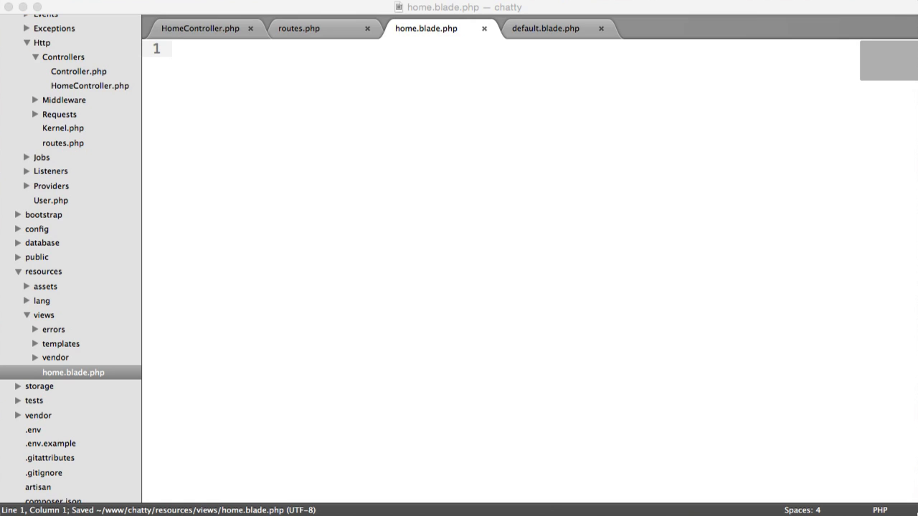
type("@ext")
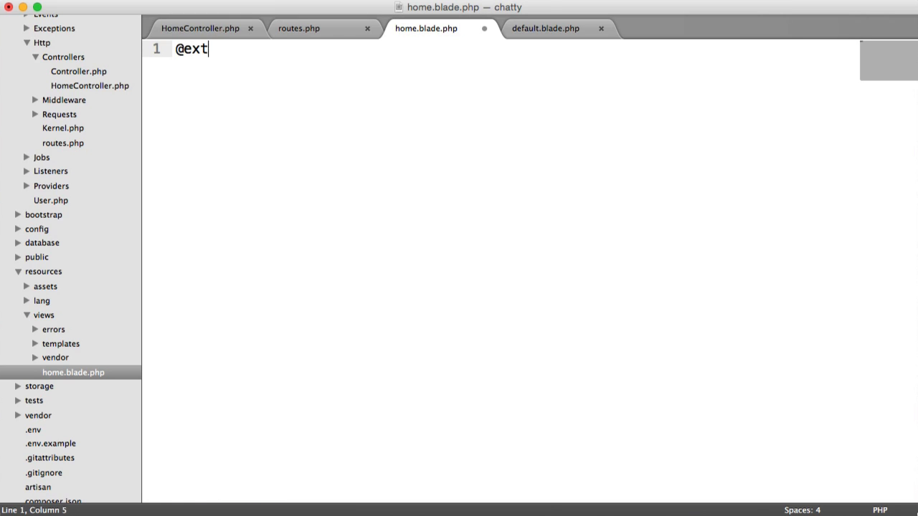
type("ends('')")
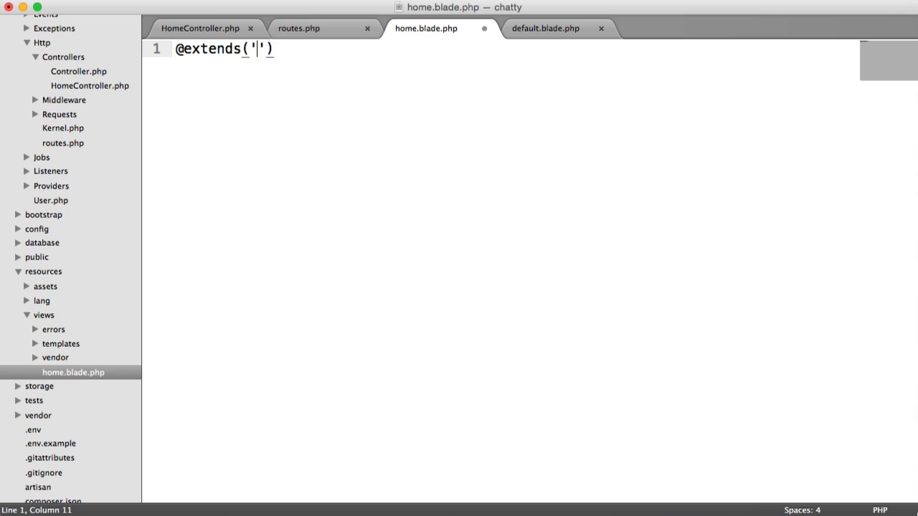
type("templates.default")
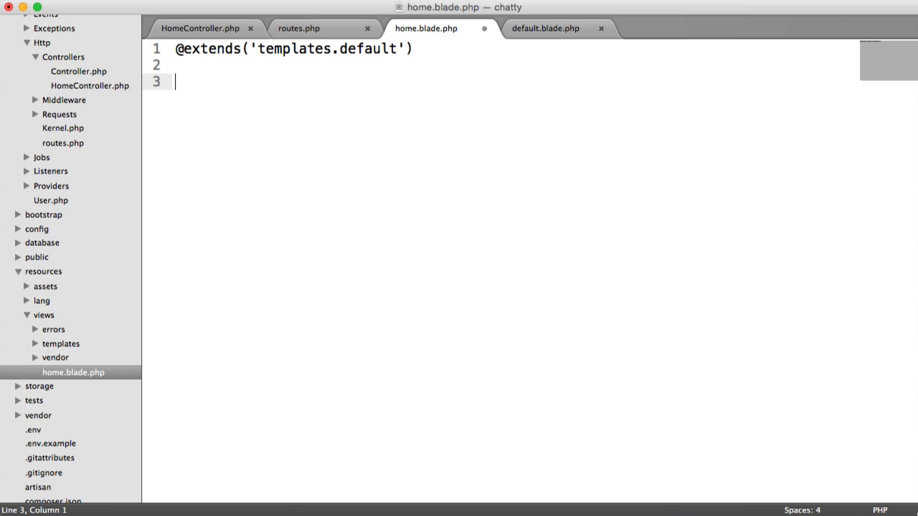
type("@section")
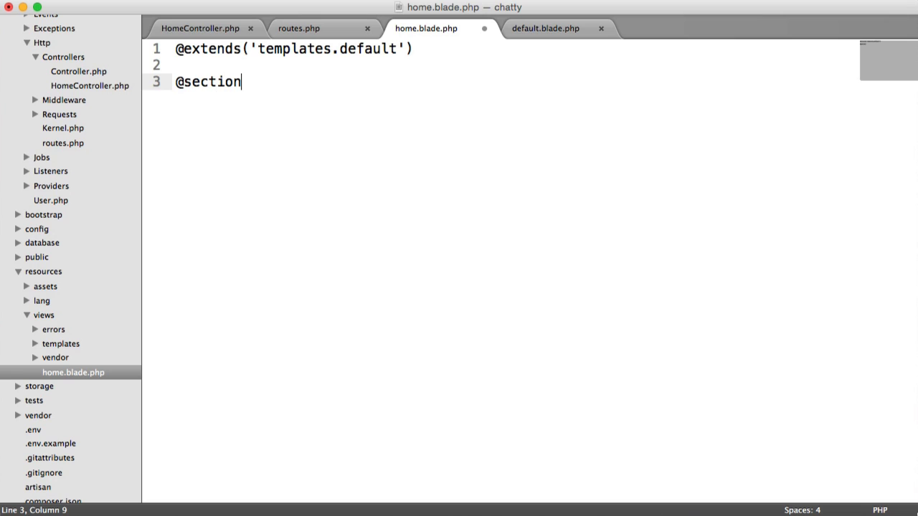
type("('content ')")
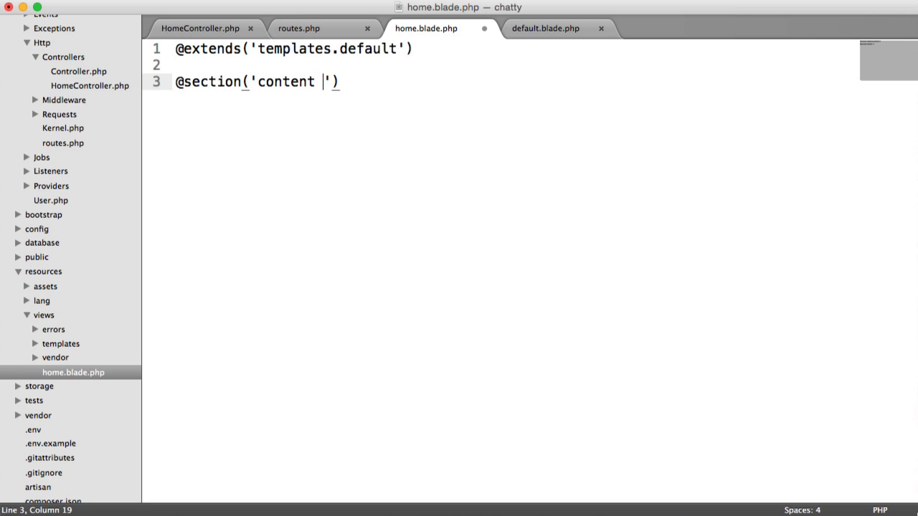
type("@")
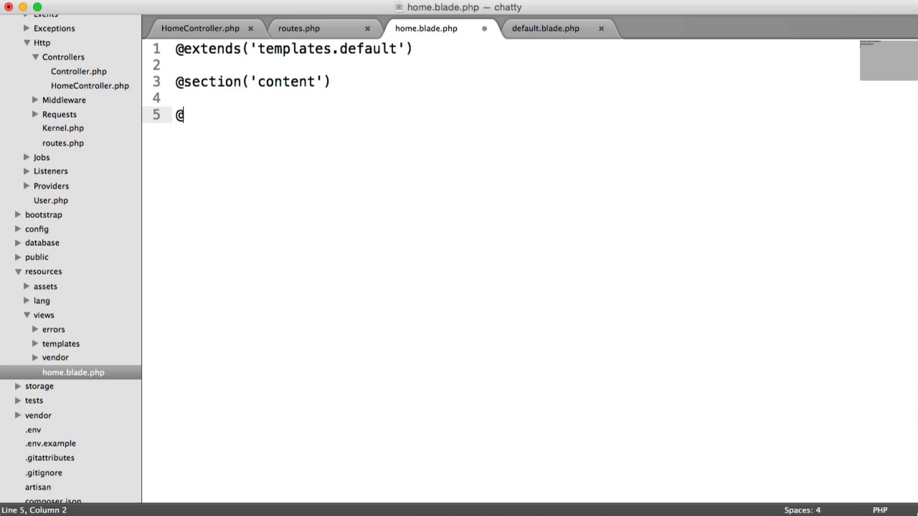
type("stop")
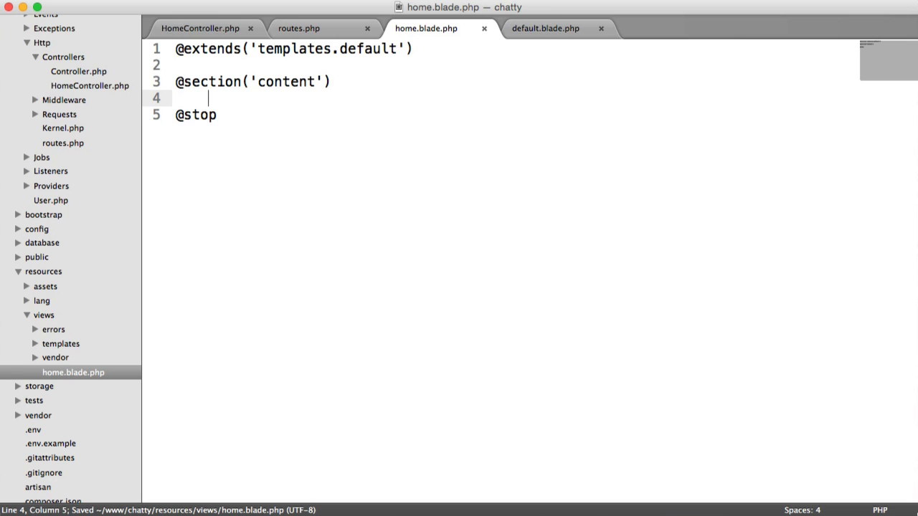
Fill the section with an <h3> 'Welcome to Chatty' heading and a 'best social network' tagline
type("<h3></h3>")
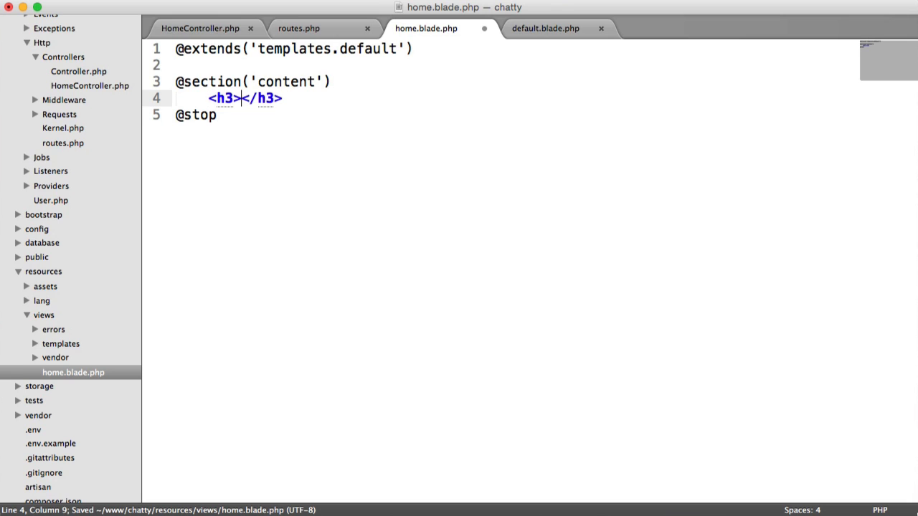
type("Welcom")
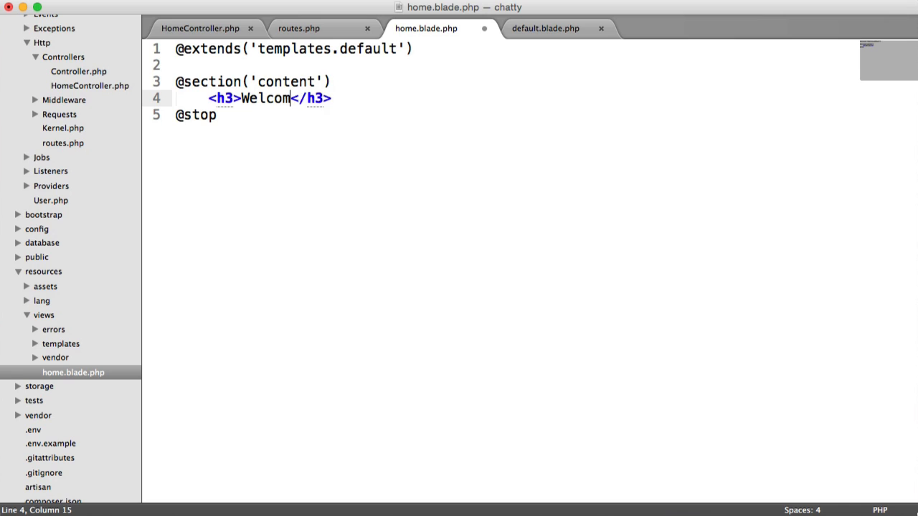
type("e to Chatty")
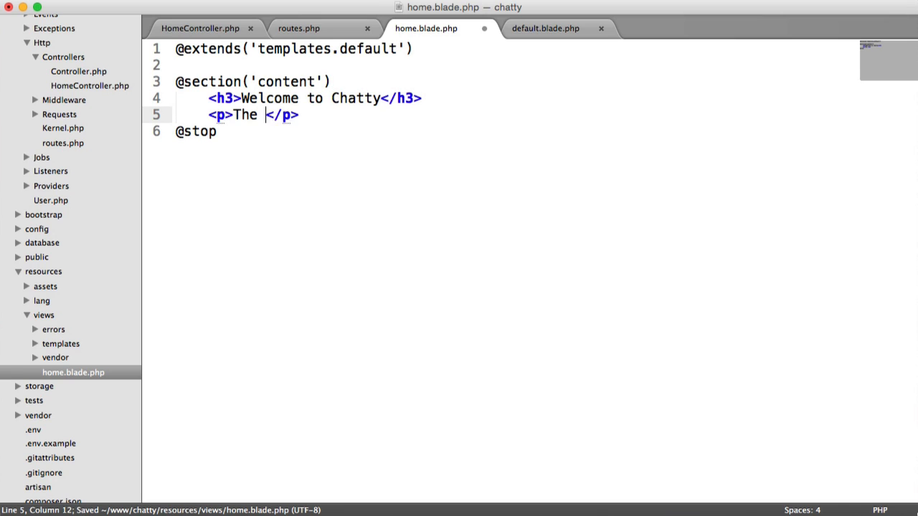
type("best social network")
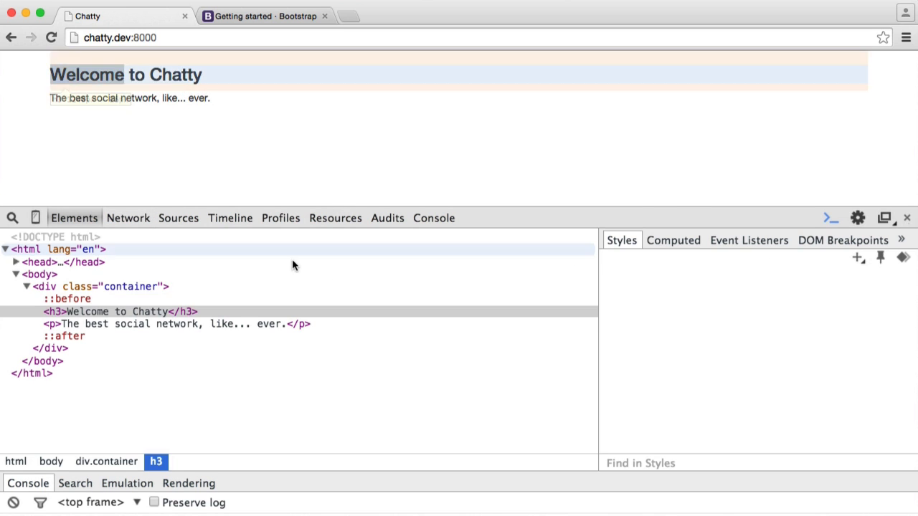
Inspect the container div holding the heading and tagline, then dismiss the developer tools
left_click(103, 286)
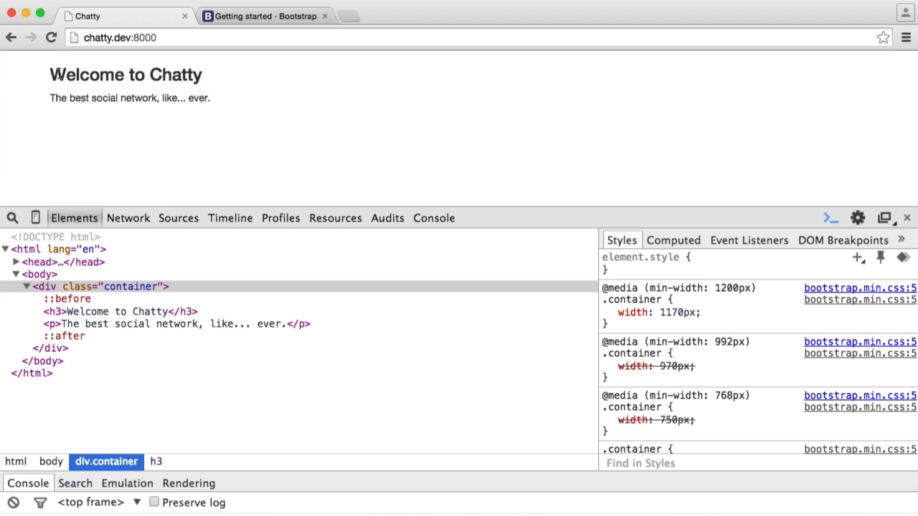
mouse_move(890, 210)
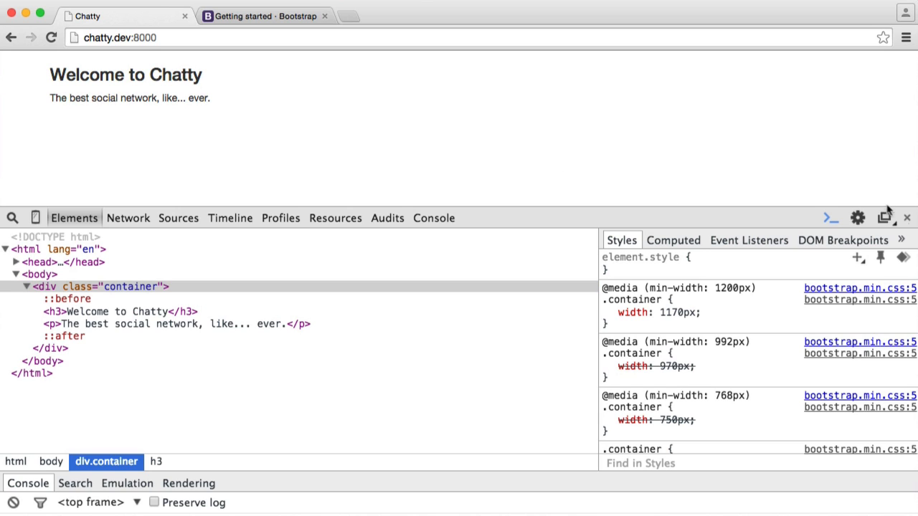
left_click(906, 217)
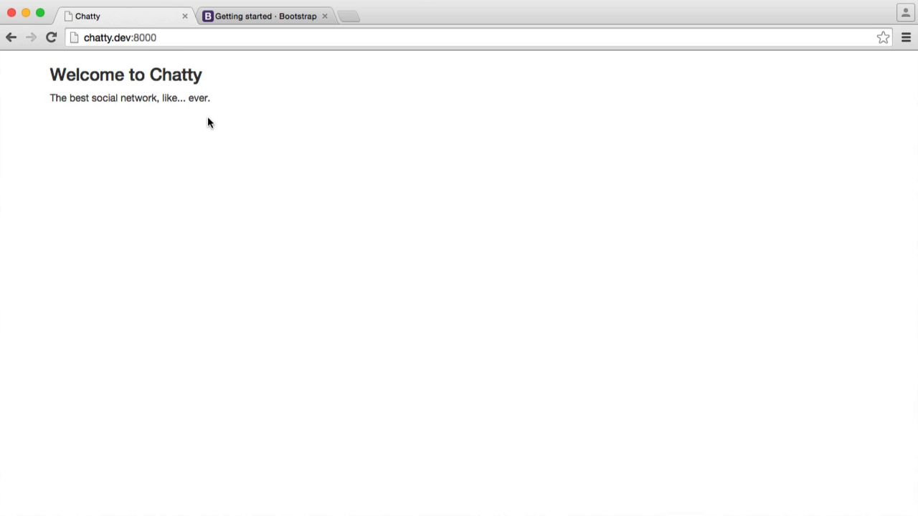
mouse_move(7, 61)
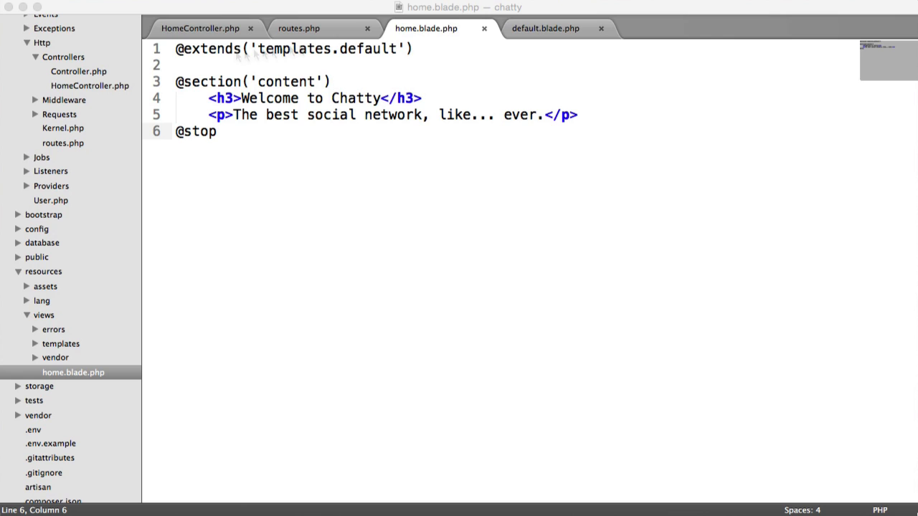
Create a partials folder under templates and start a new navigation.blade.php file inside it
left_click(545, 28)
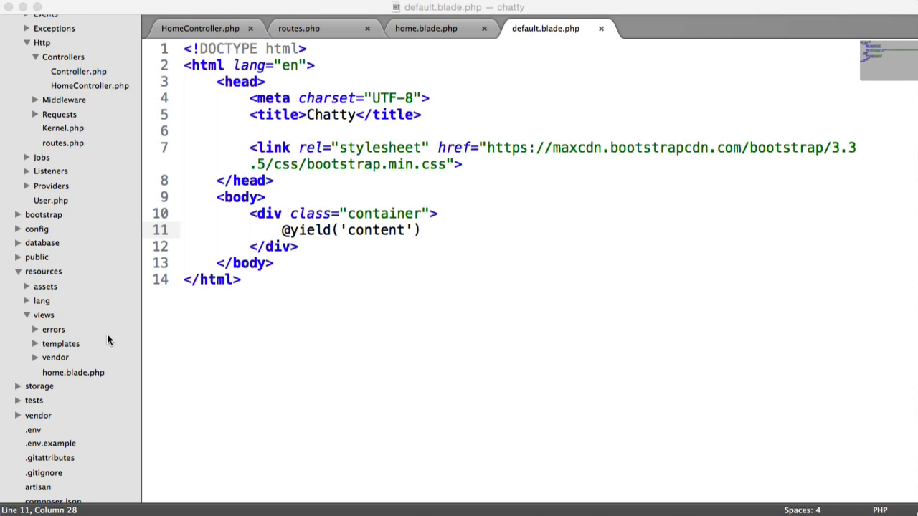
scroll("down", 3)
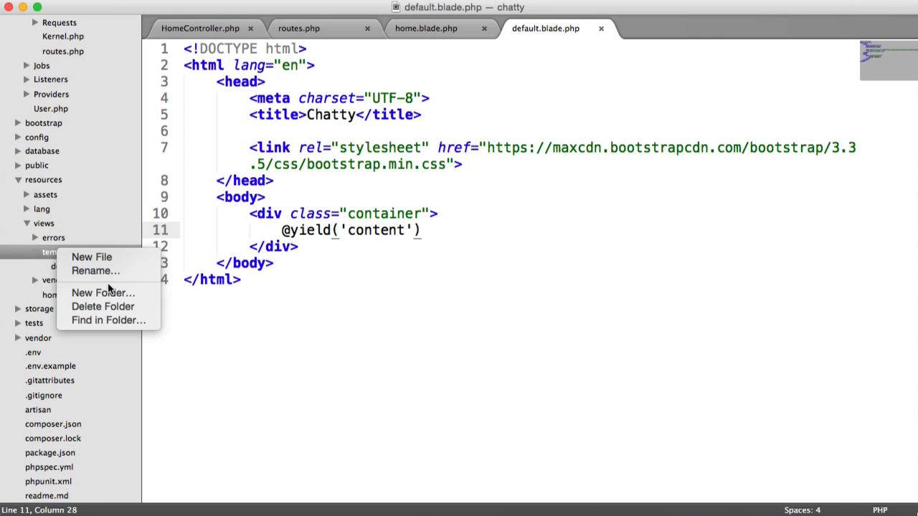
left_click(102, 292)
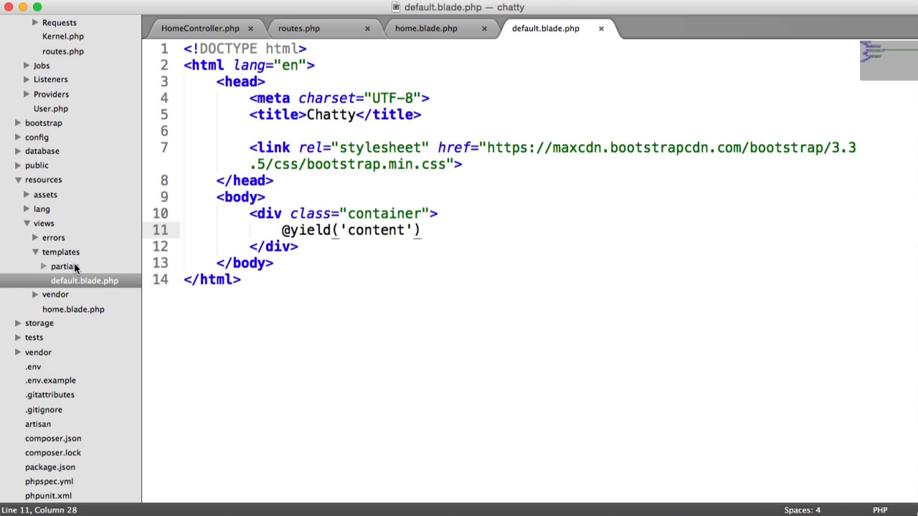
right_click(63, 266)
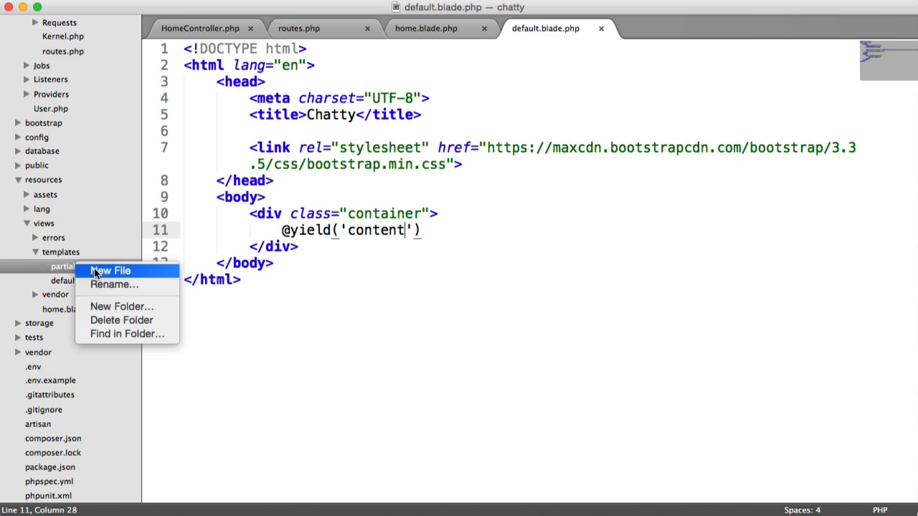
left_click(111, 270)
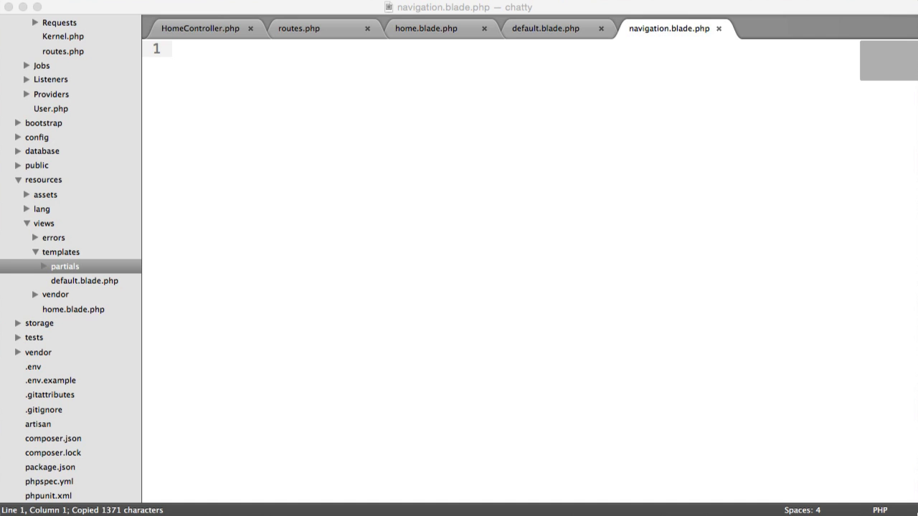
Paste the Bootstrap navbar markup into the empty navigation partial
left_click(407, 139)
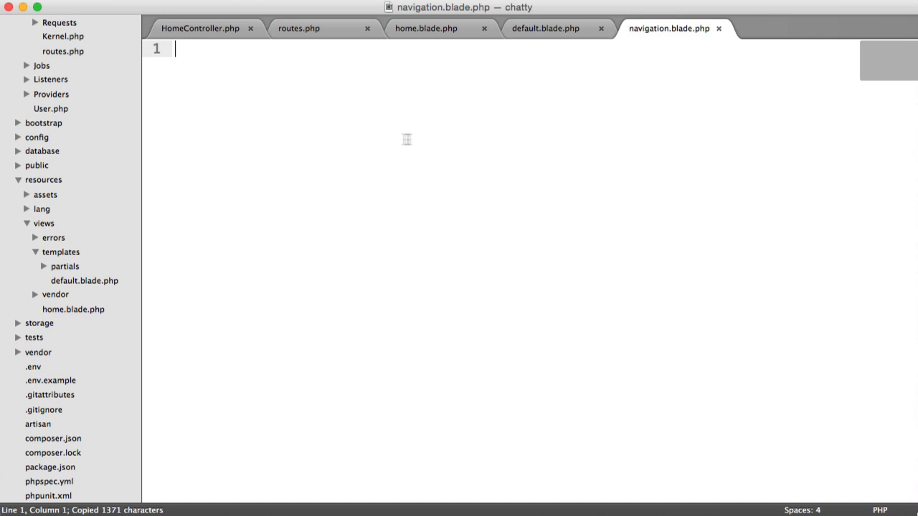
key("cmd+v")
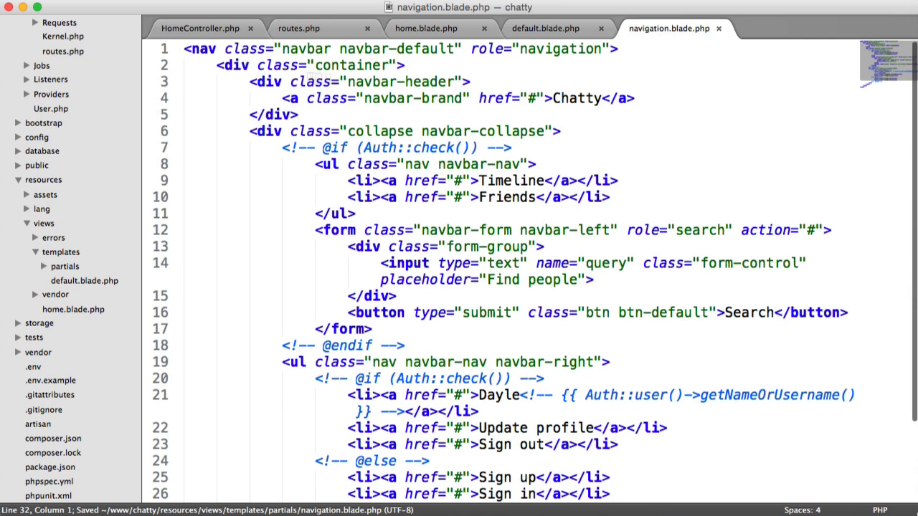
scroll("down", 3)
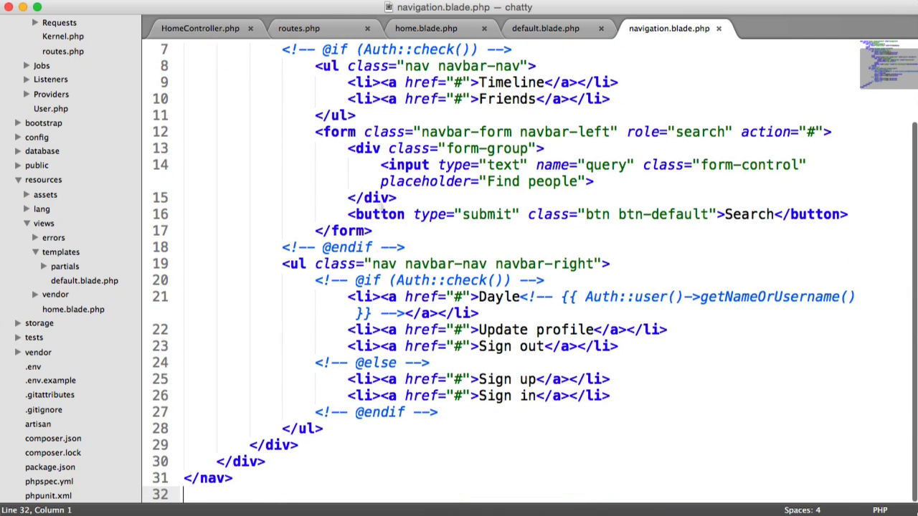
scroll("up", 3)
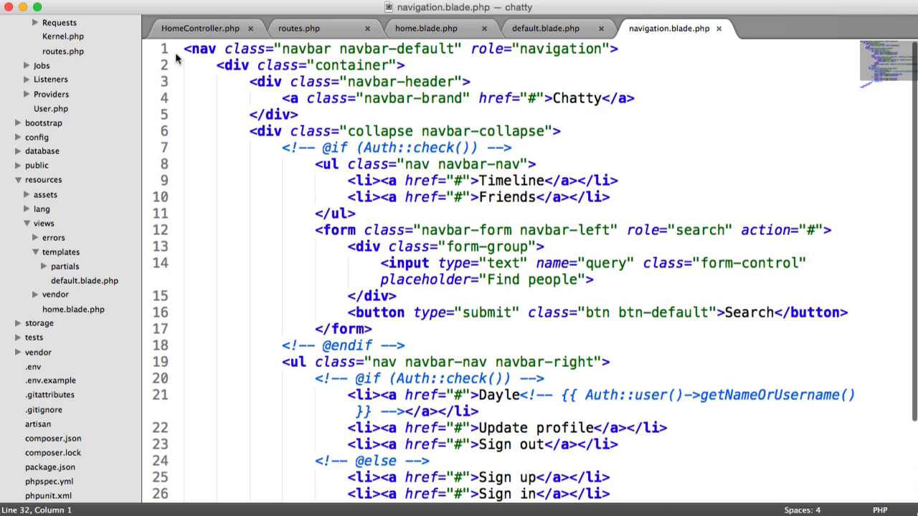
left_click_drag(184, 49, 354, 98)
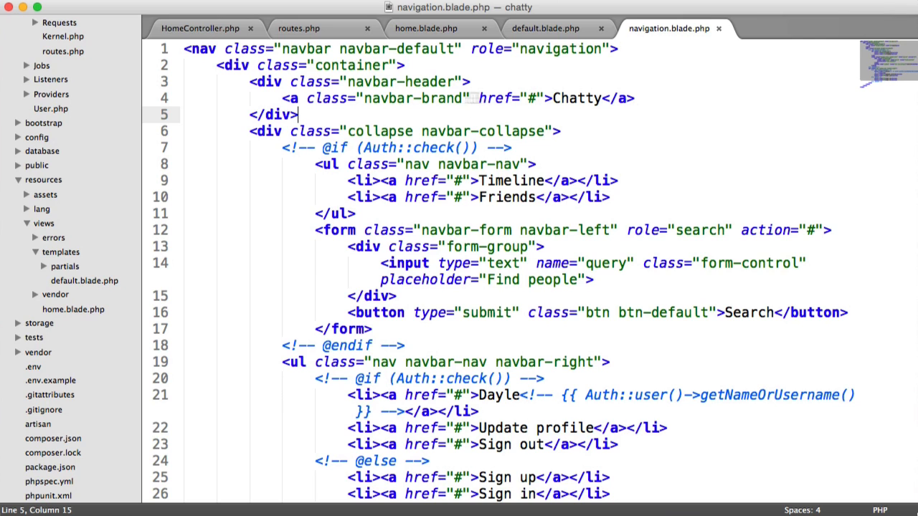
left_click(631, 98)
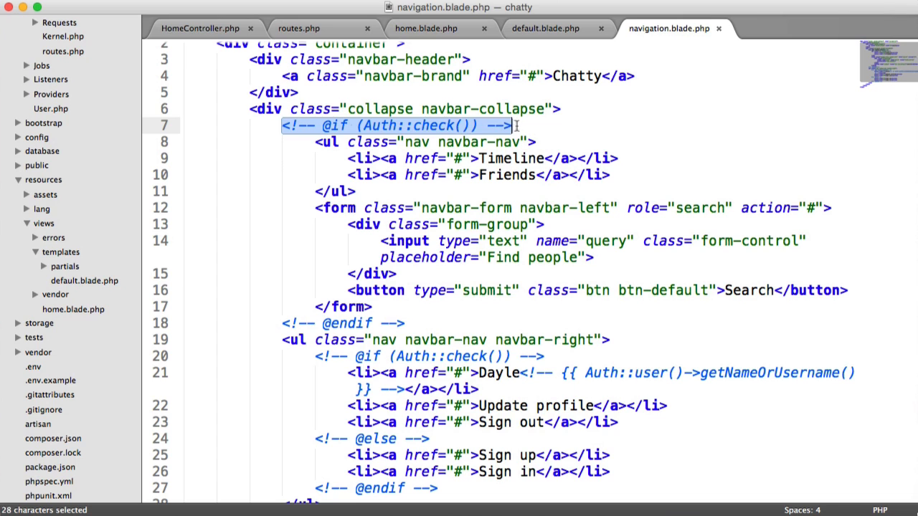
mouse_move(538, 127)
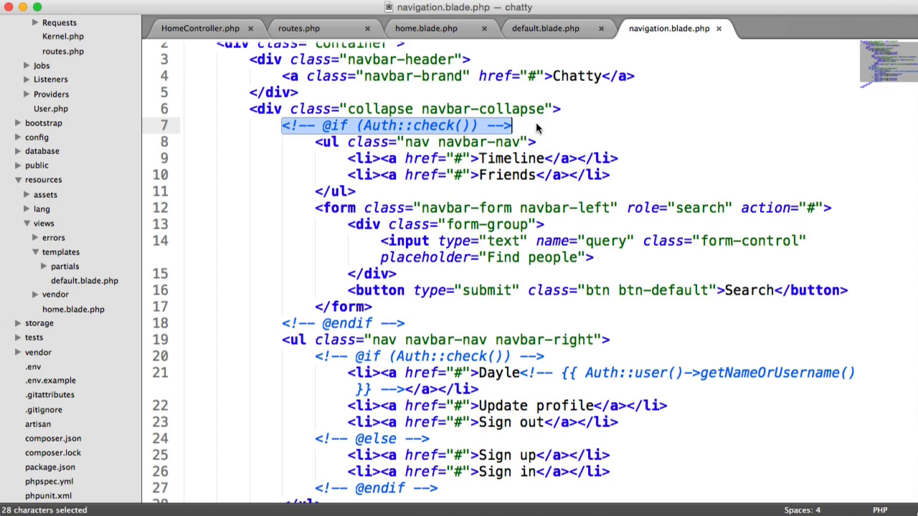
left_click(470, 125)
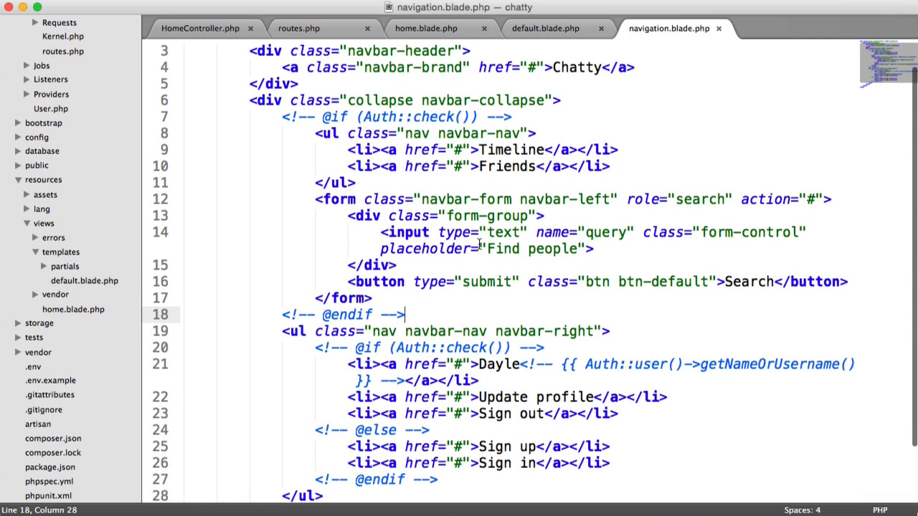
scroll("down", 3)
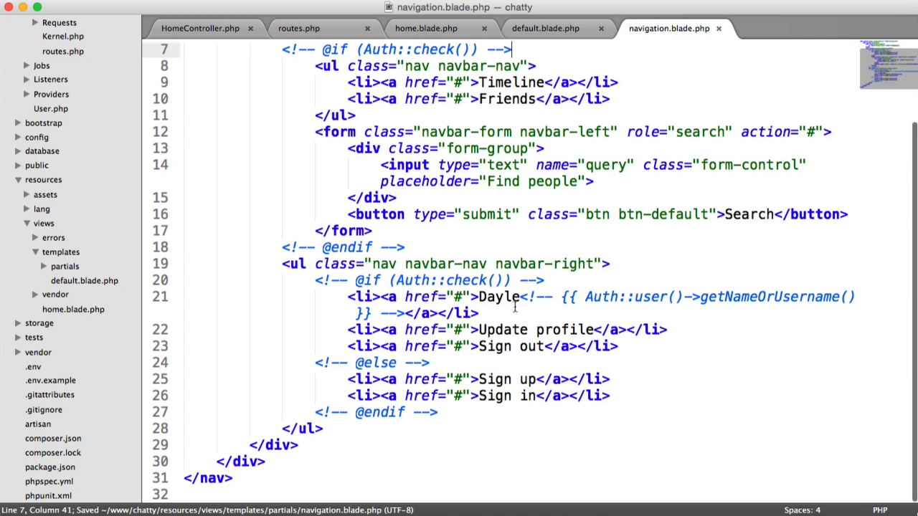
double_click(498, 297)
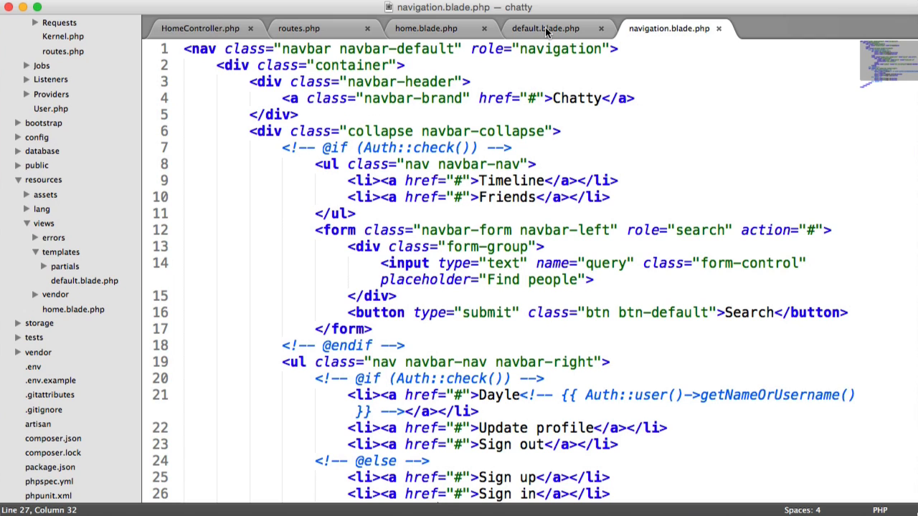
left_click(545, 28)
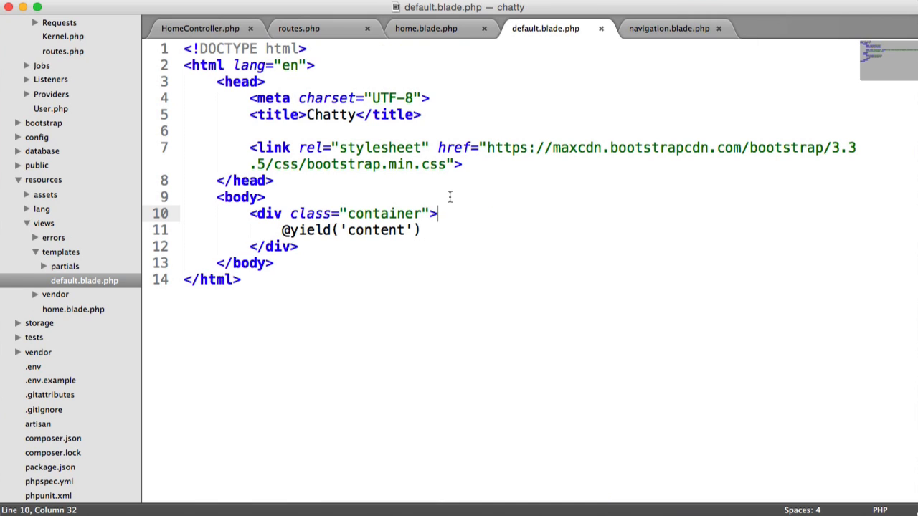
left_click(240, 197)
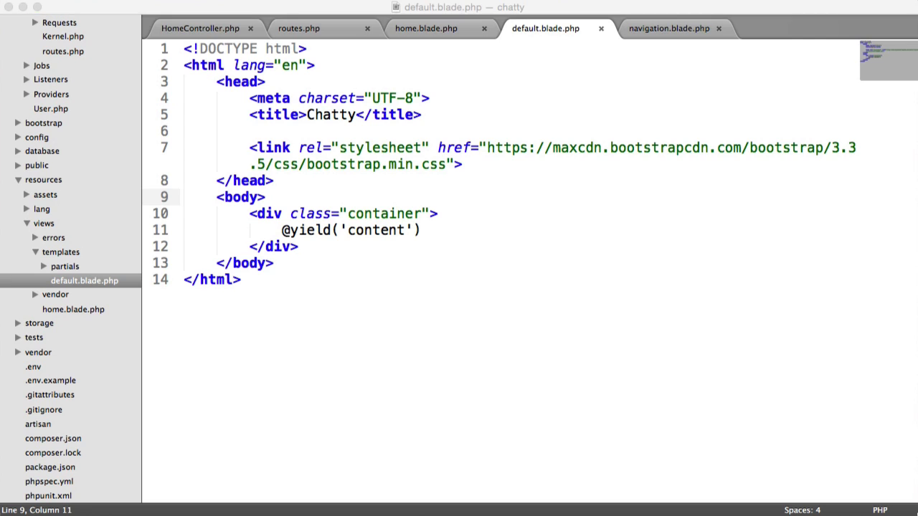
mouse_move(406, 195)
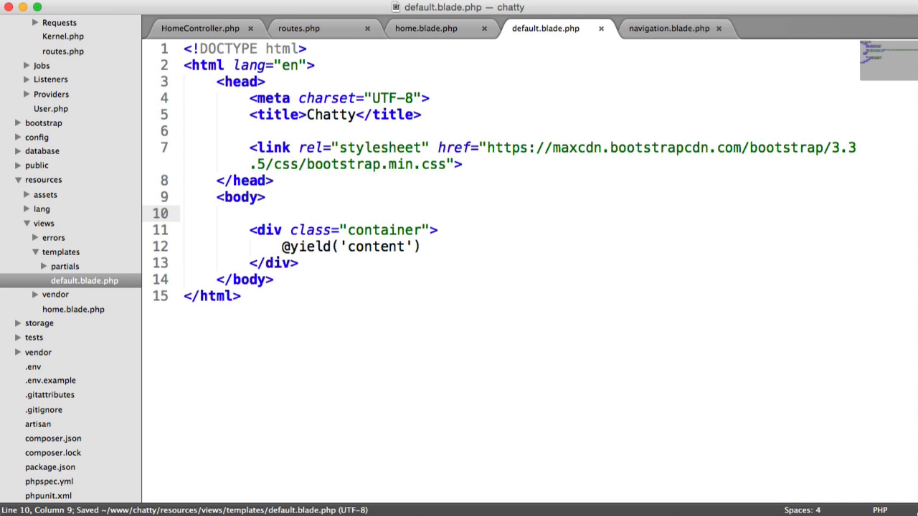
type("@include")
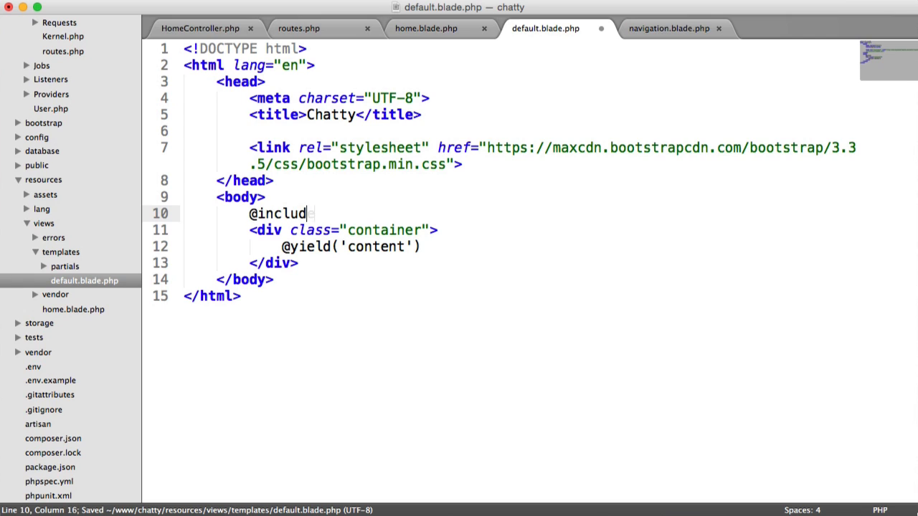
type("e()")
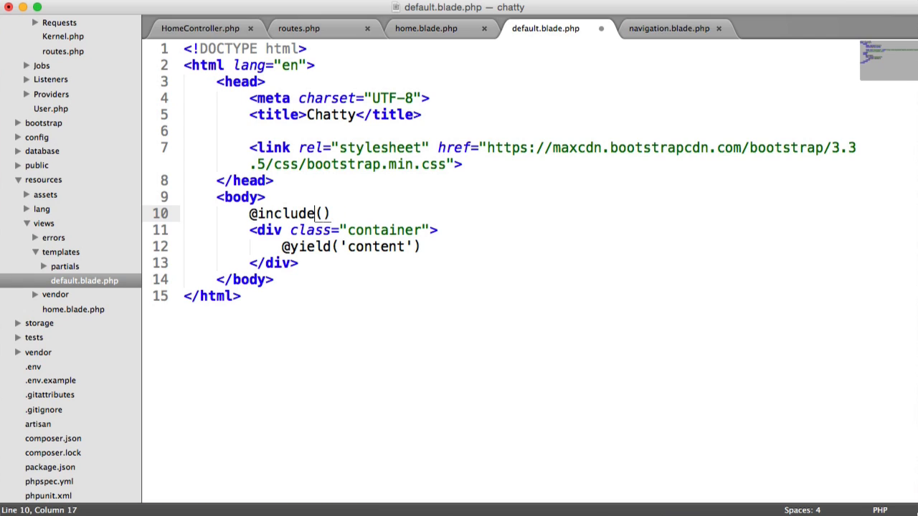
type("'template'")
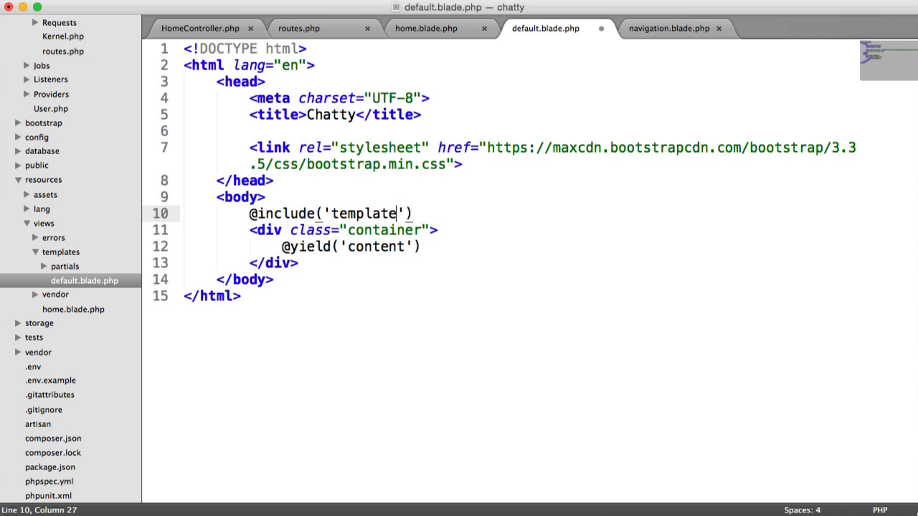
type(".partial")
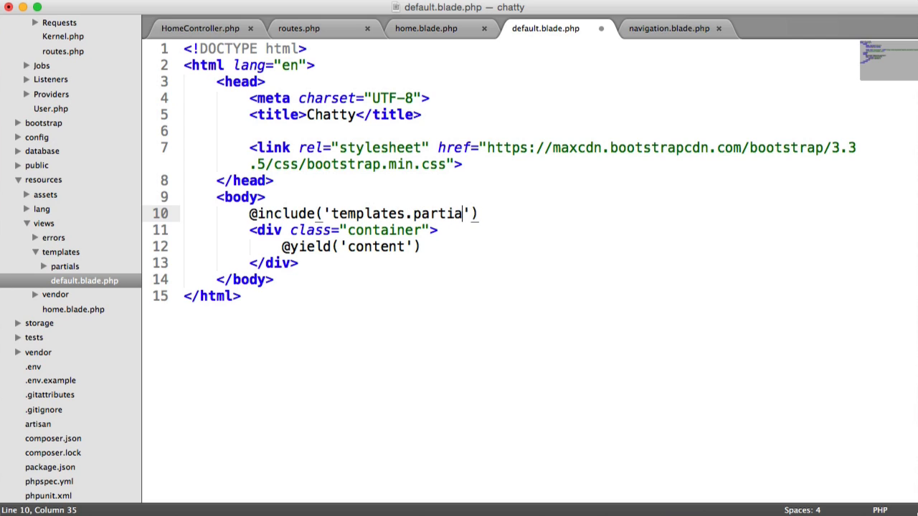
type("s.navigati")
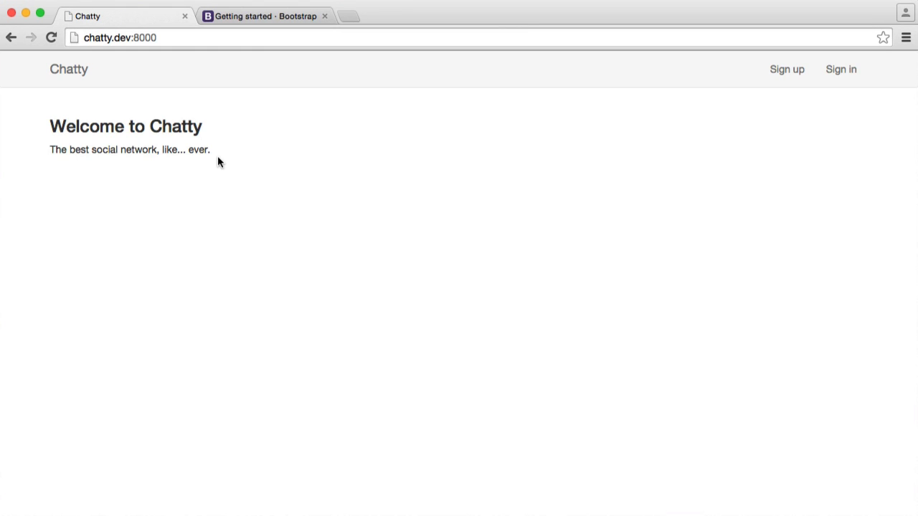
mouse_move(841, 68)
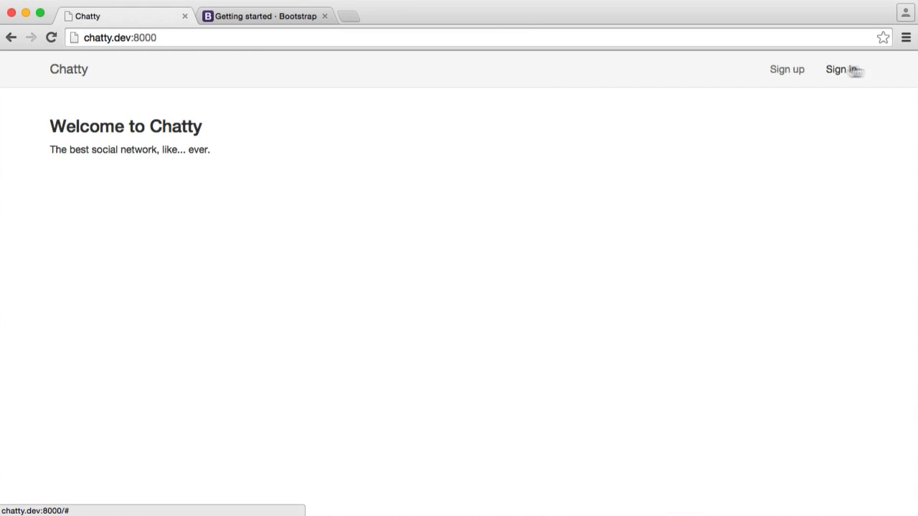
Inspect the navbar element and expand its div.collapse.navbar-collapse node to see the link list
right_click(690, 71)
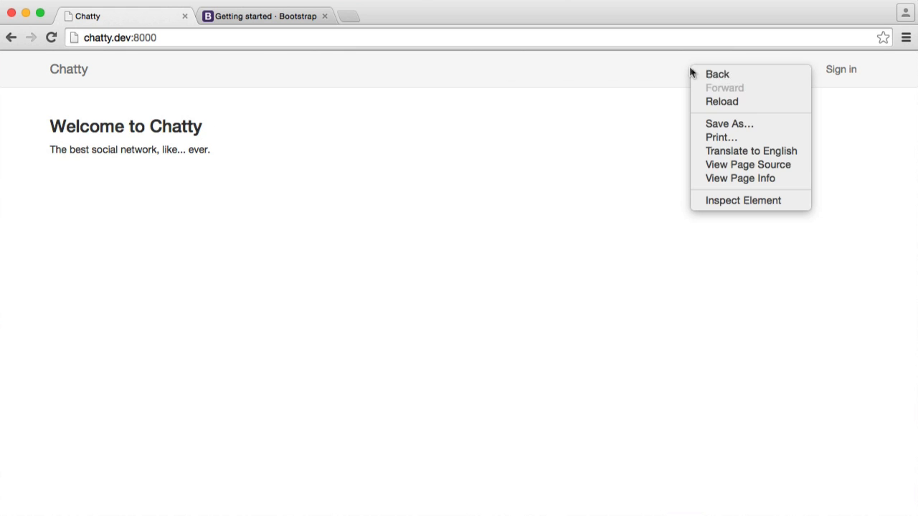
left_click(742, 200)
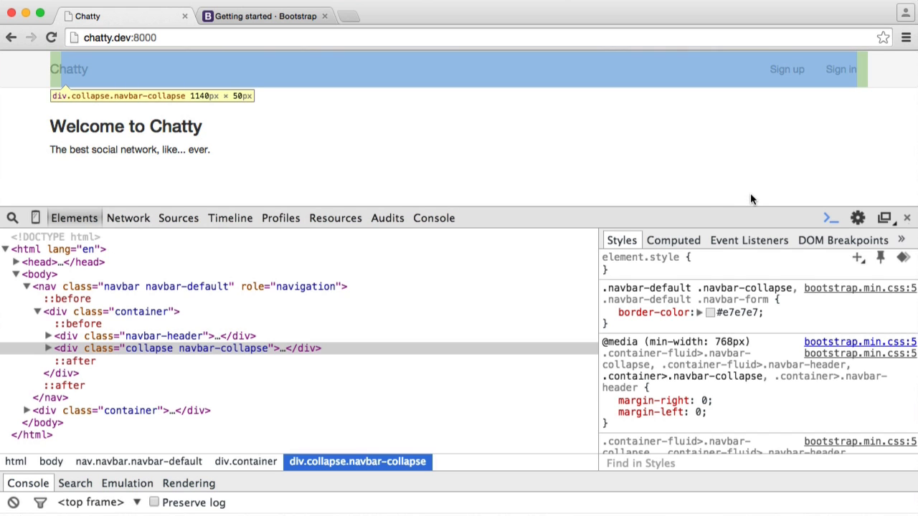
left_click(47, 348)
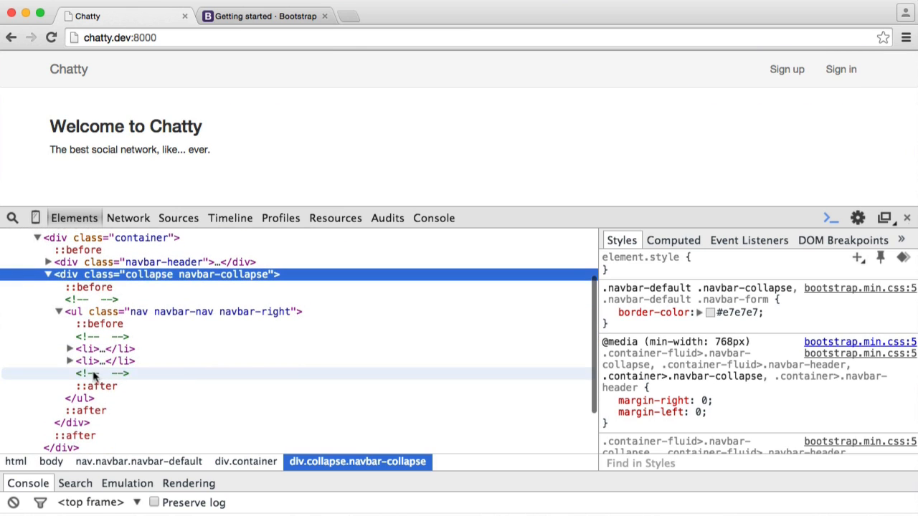
mouse_move(93, 386)
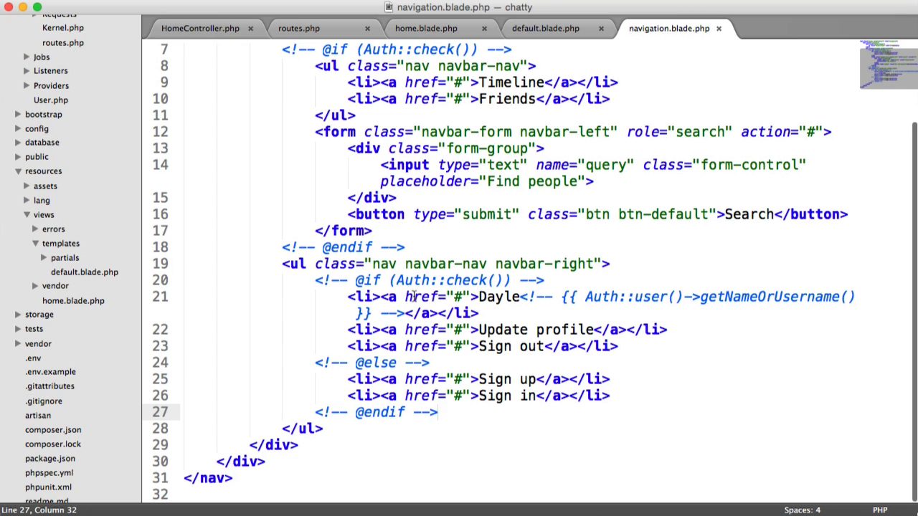
left_click_drag(348, 297, 619, 347)
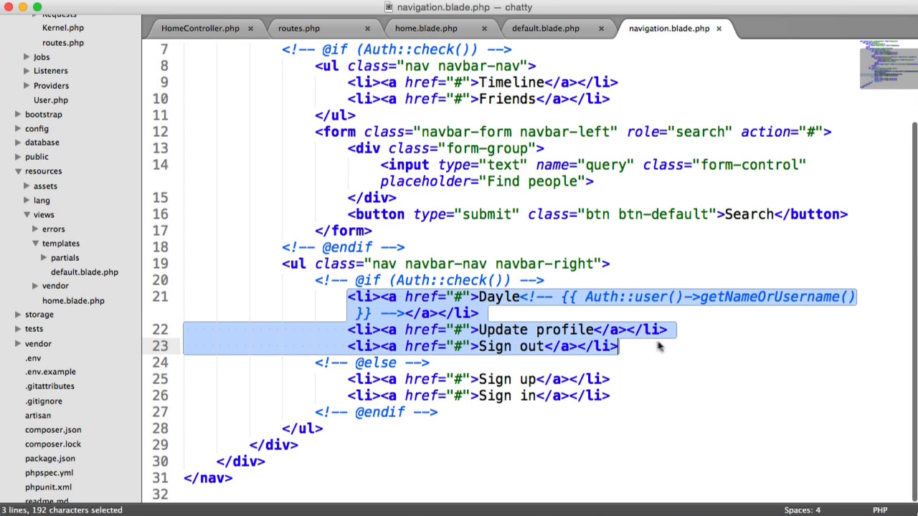
left_click(659, 346)
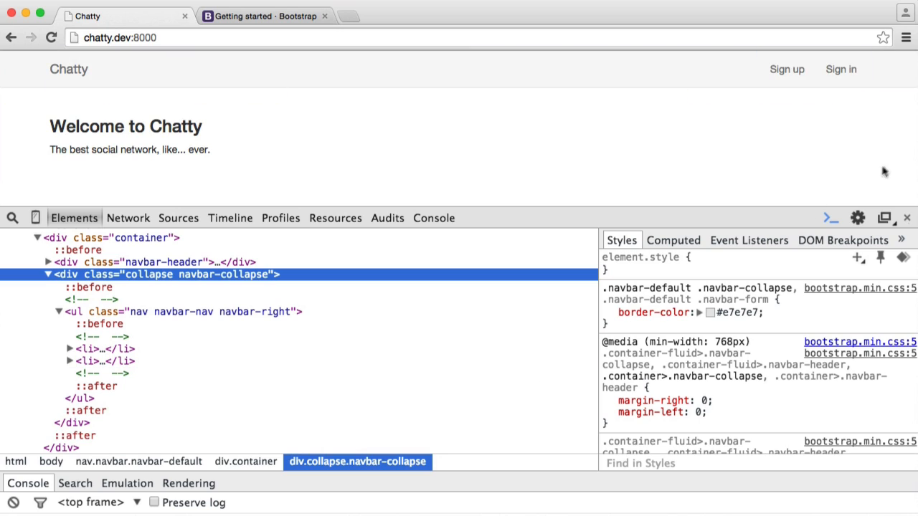
Close the developer tools, leaving the Chatty page with its Sign up and Sign in navbar
left_click(907, 218)
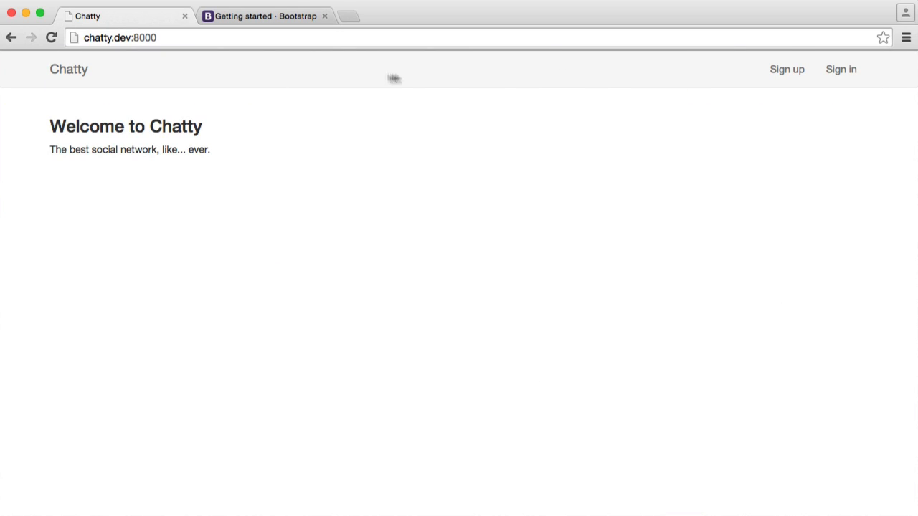
mouse_move(54, 120)
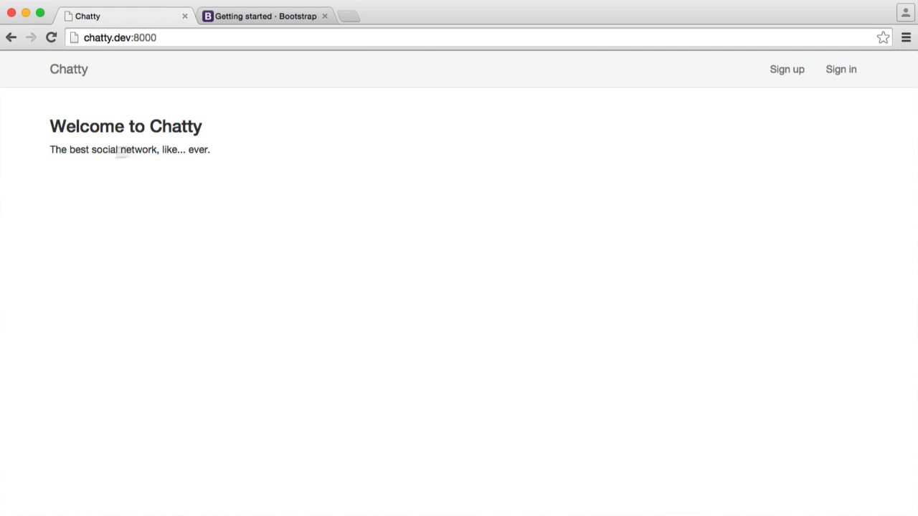
mouse_move(866, 246)
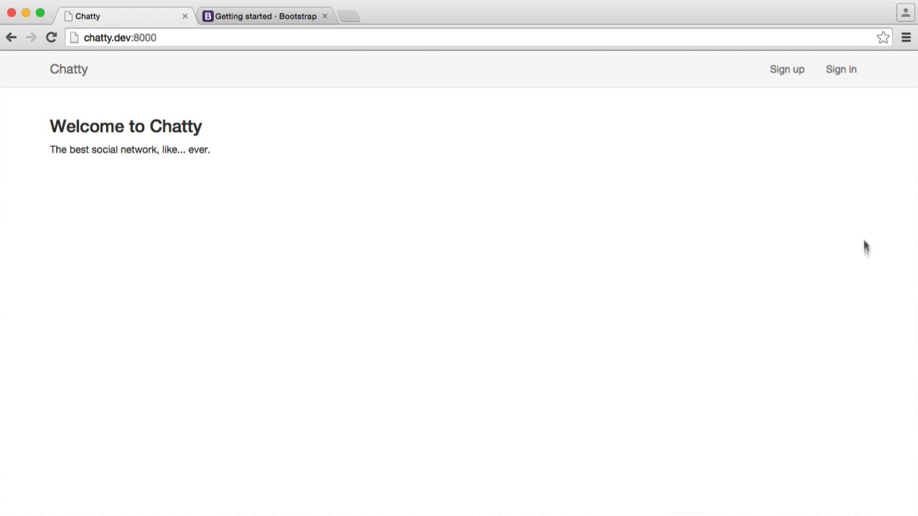
mouse_move(291, 174)
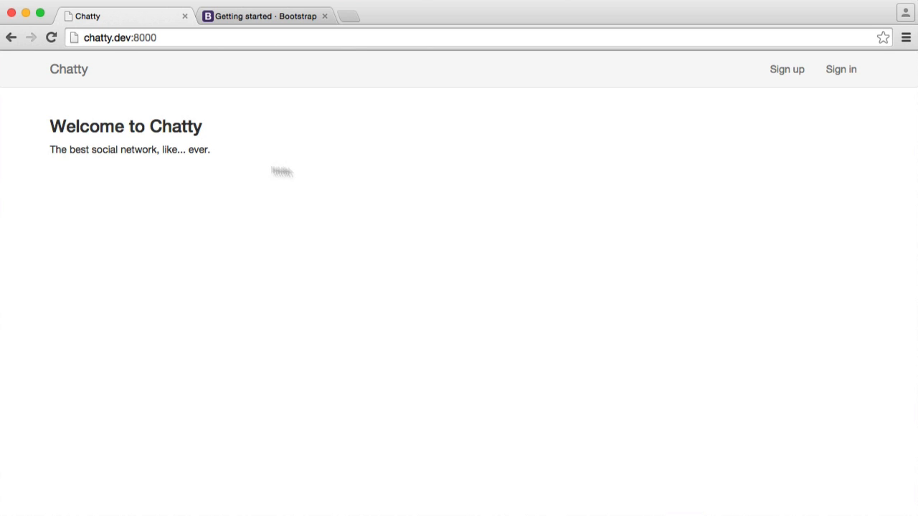
mouse_move(341, 157)
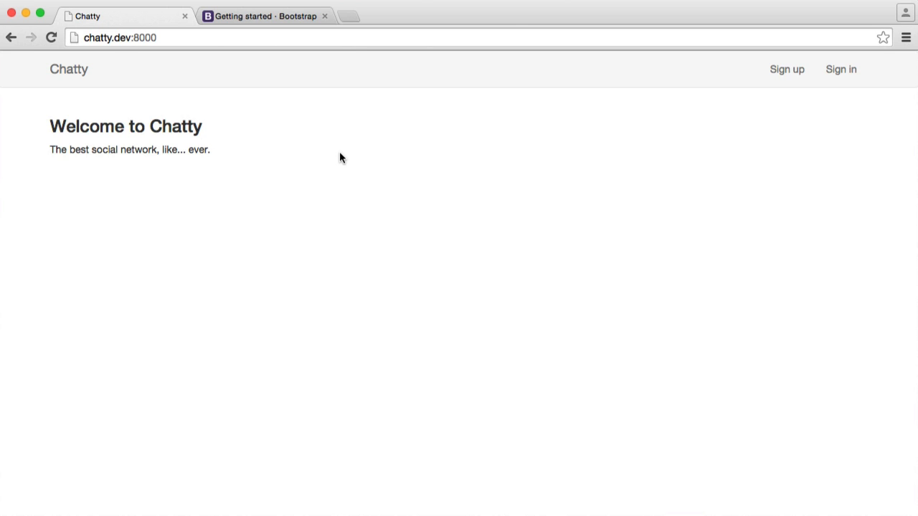